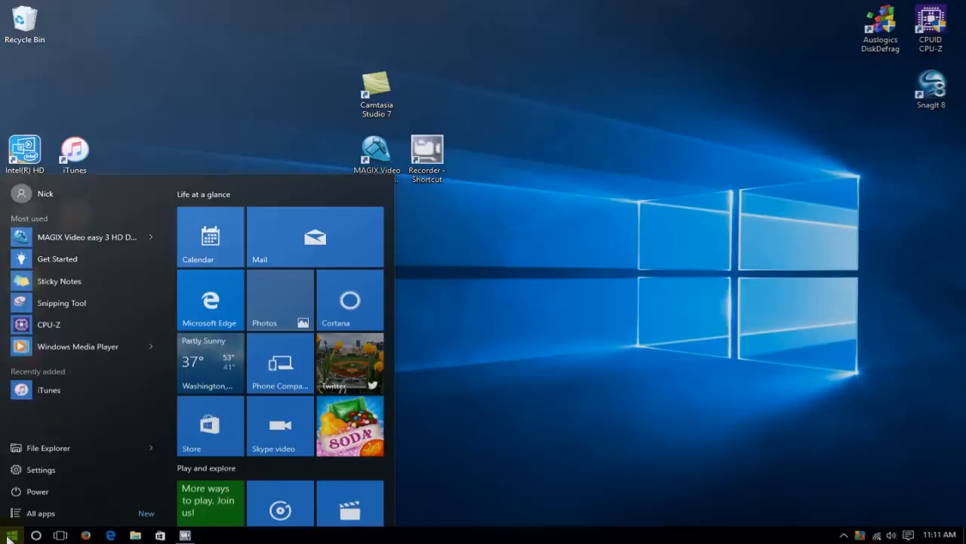
Dismiss the Start menu to leave the plain Windows 10 desktop.
click(438, 385)
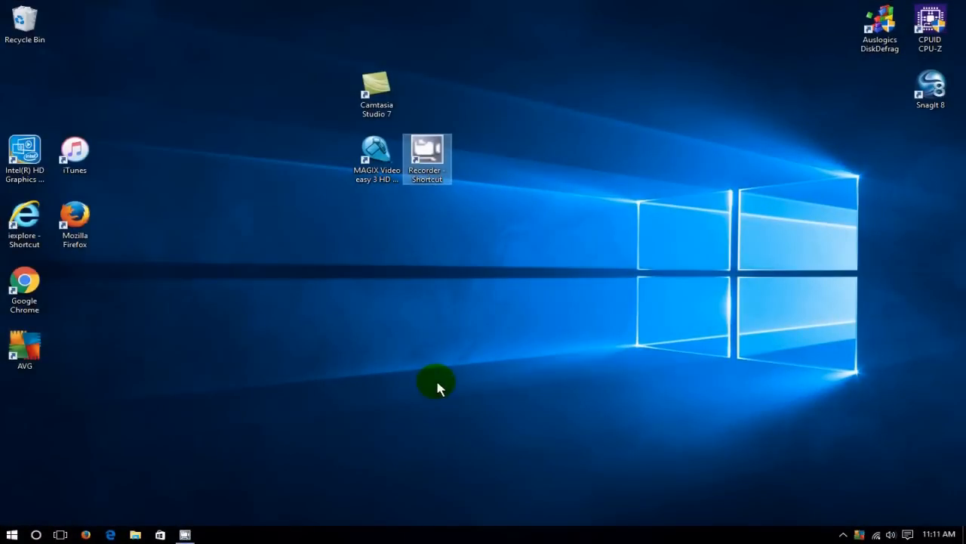
mouse_move(419, 374)
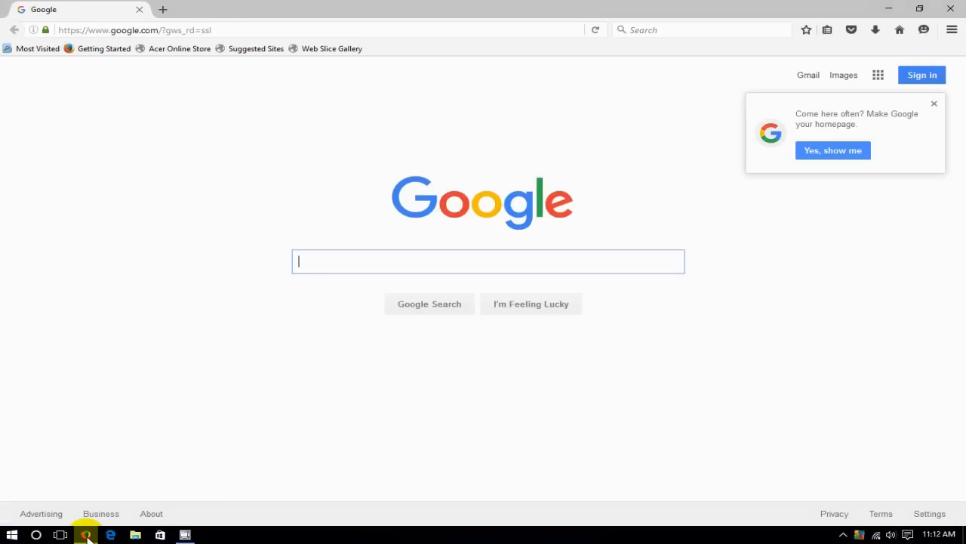
mouse_move(234, 294)
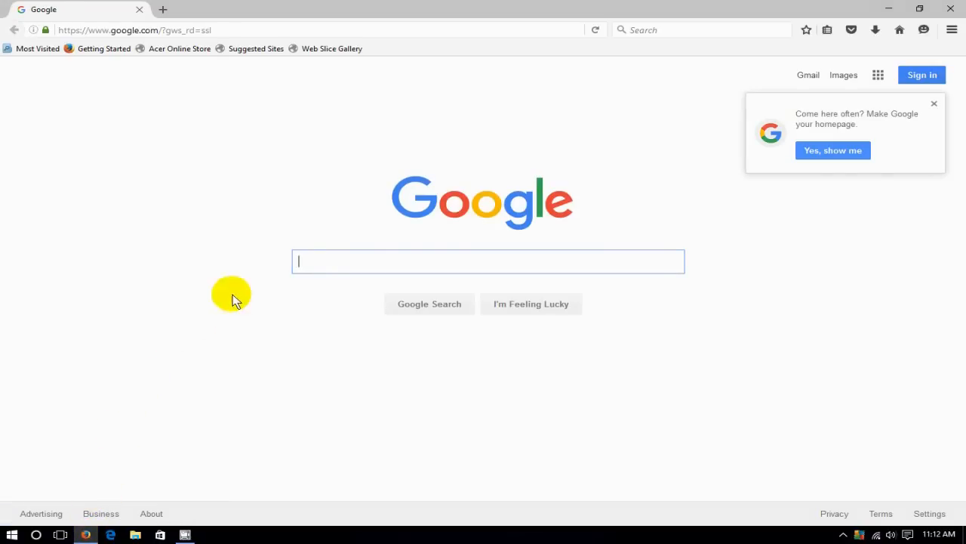
mouse_move(308, 281)
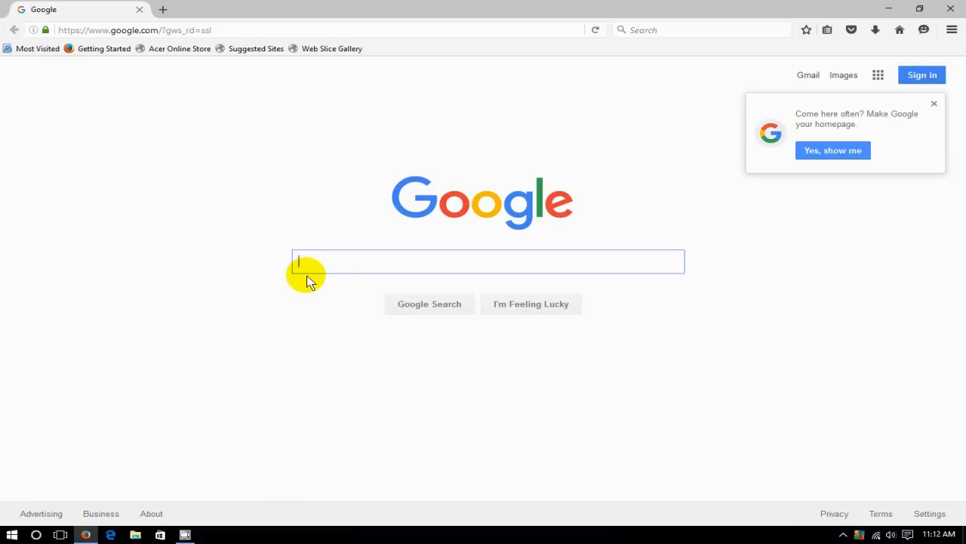
Search Google for 'malwarebytes' and follow the 'Download Malwarebytes' sitelink.
text(mal)
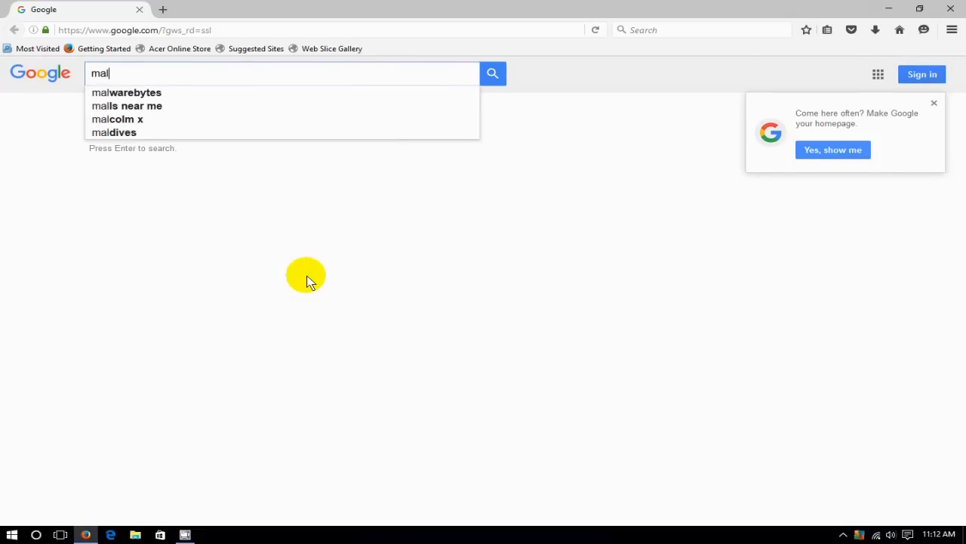
mouse_move(151, 87)
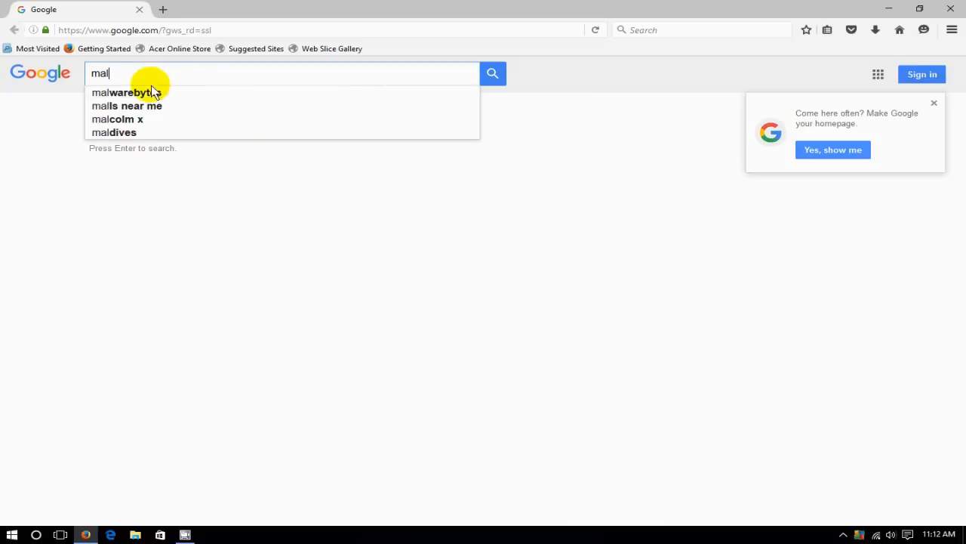
click(133, 92)
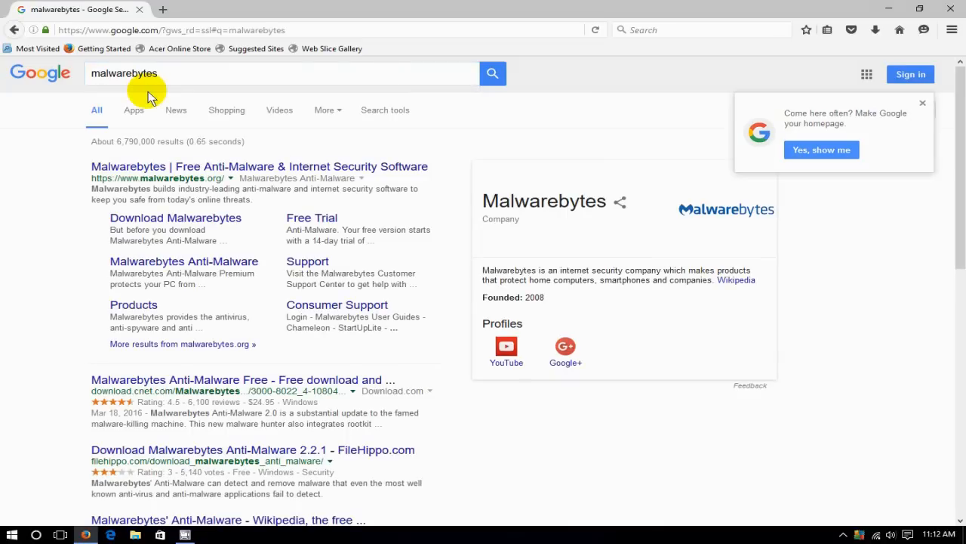
mouse_move(89, 158)
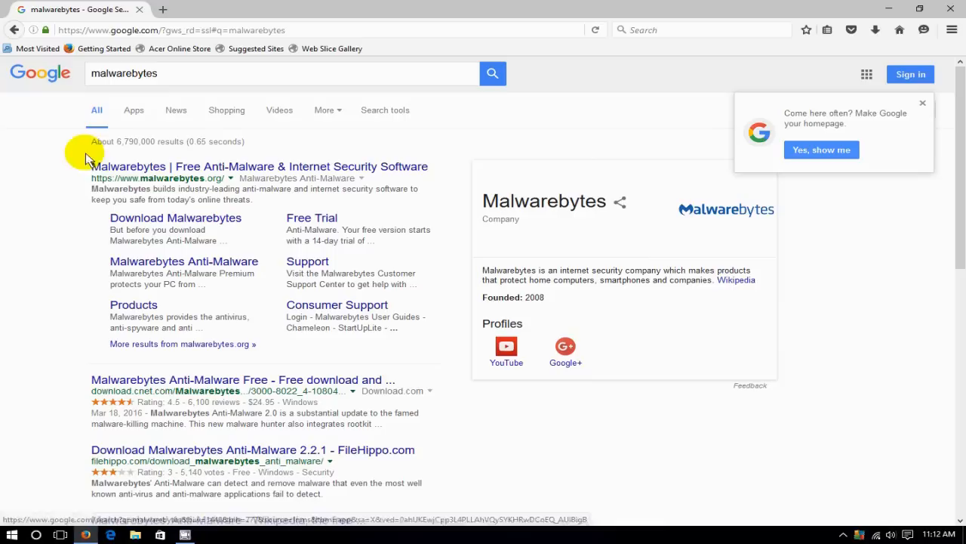
mouse_move(143, 177)
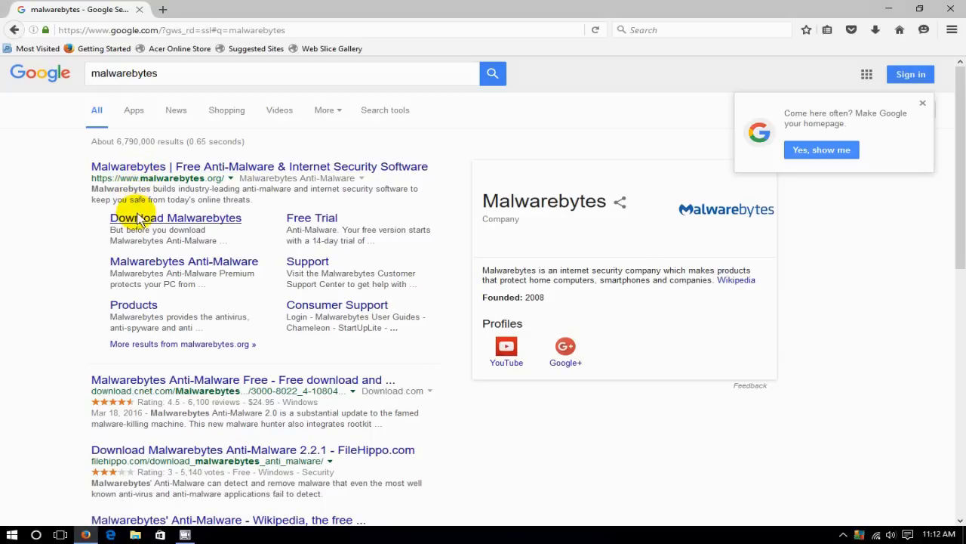
click(176, 217)
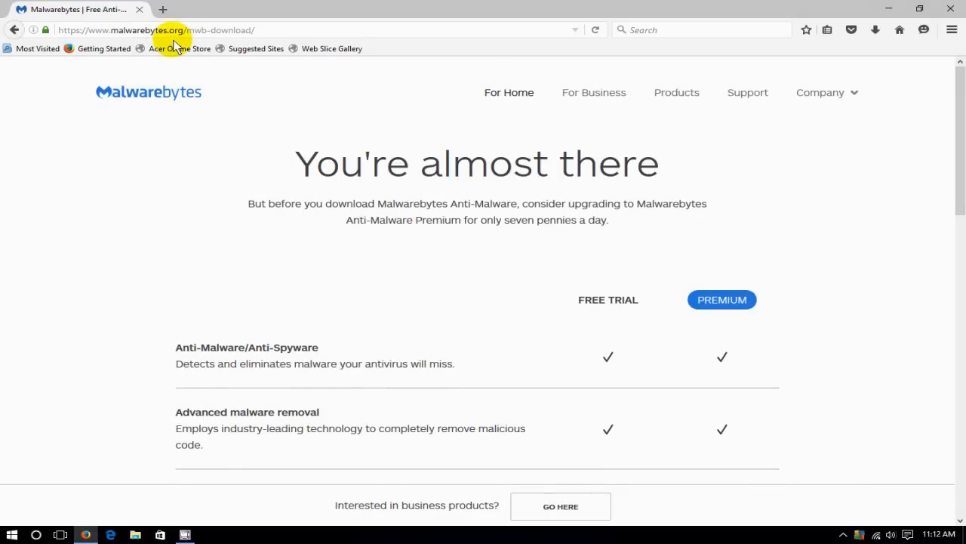
mouse_move(189, 117)
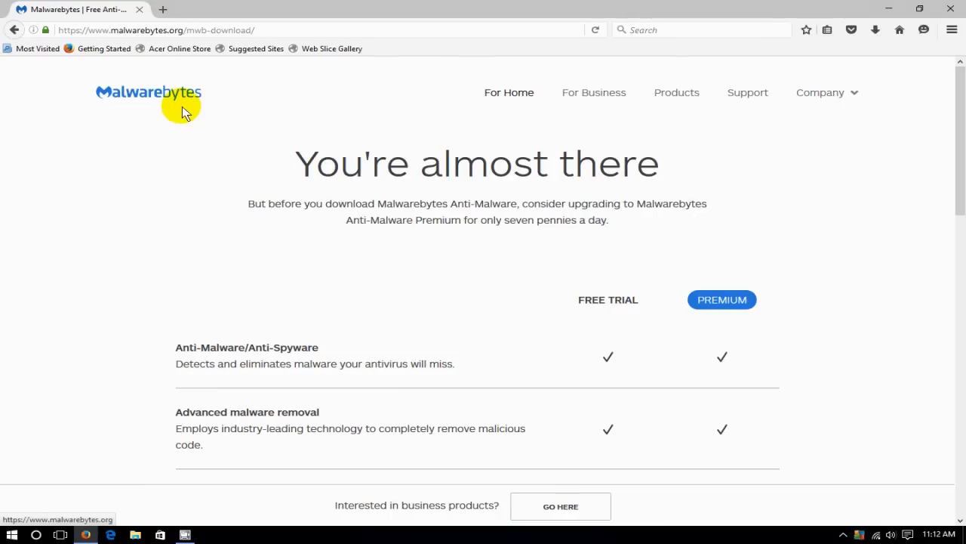
mouse_move(535, 155)
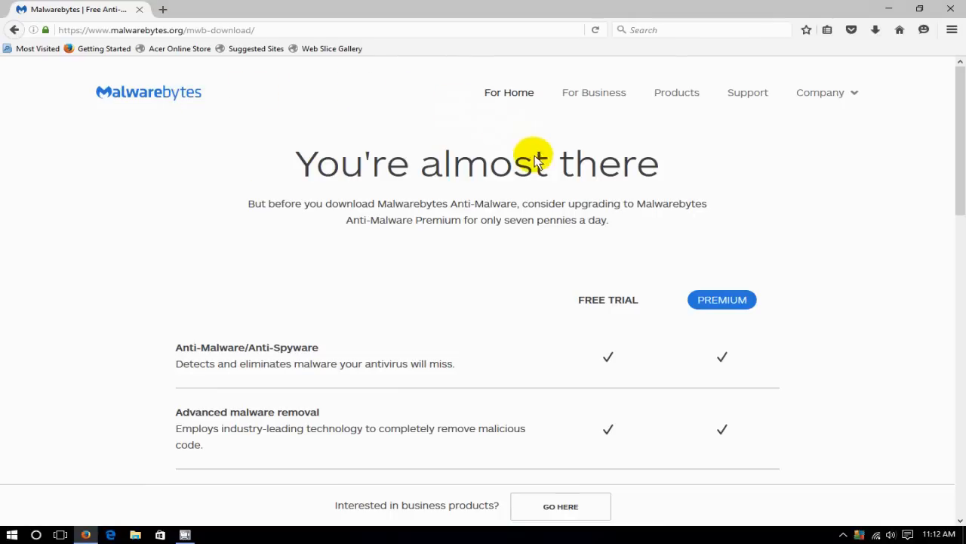
mouse_move(591, 306)
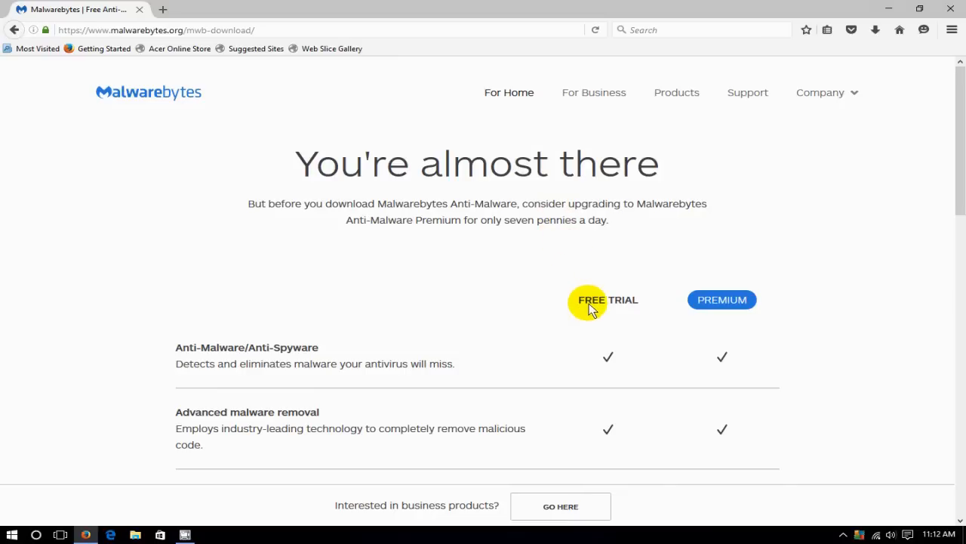
mouse_move(696, 286)
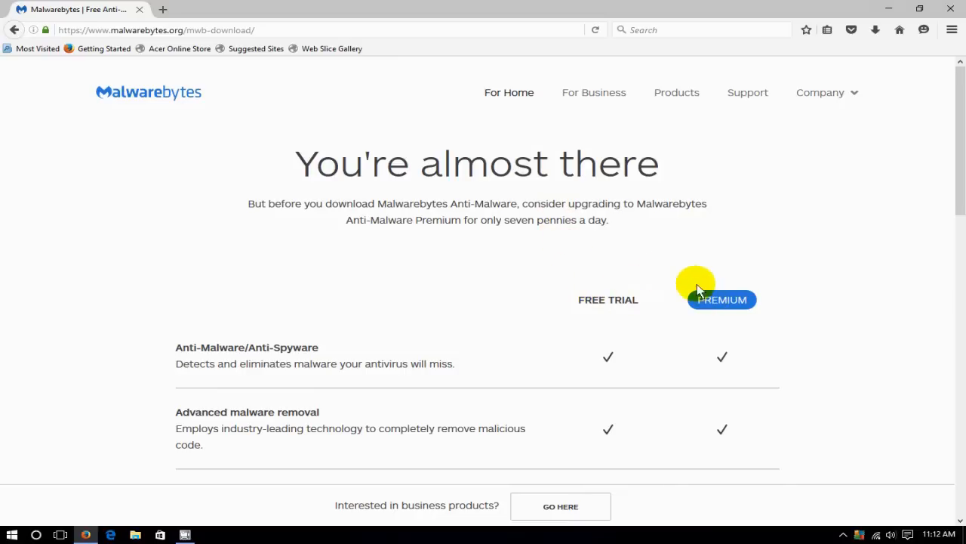
Choose DOWNLOAD under the Free Trial column of the comparison table.
scroll(down, 3)
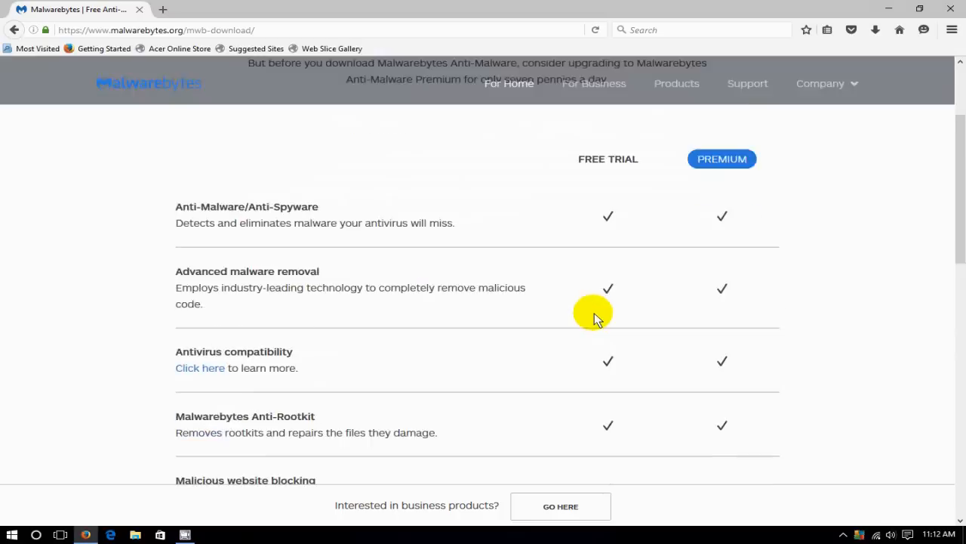
scroll(down, 3)
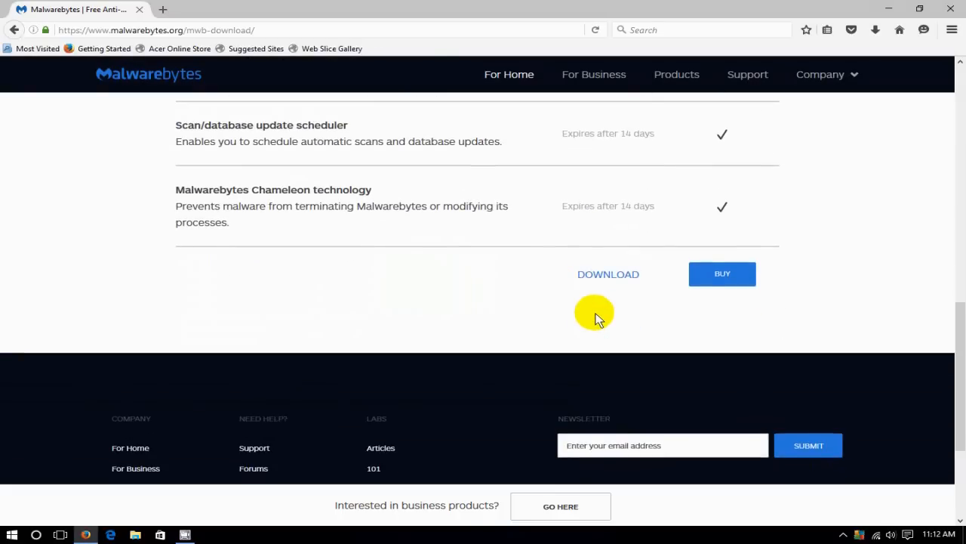
mouse_move(608, 274)
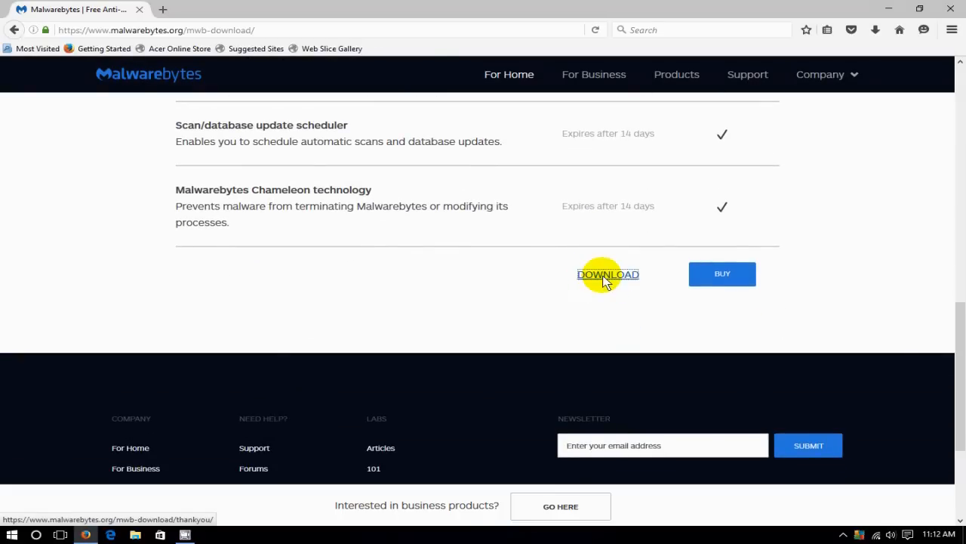
click(608, 274)
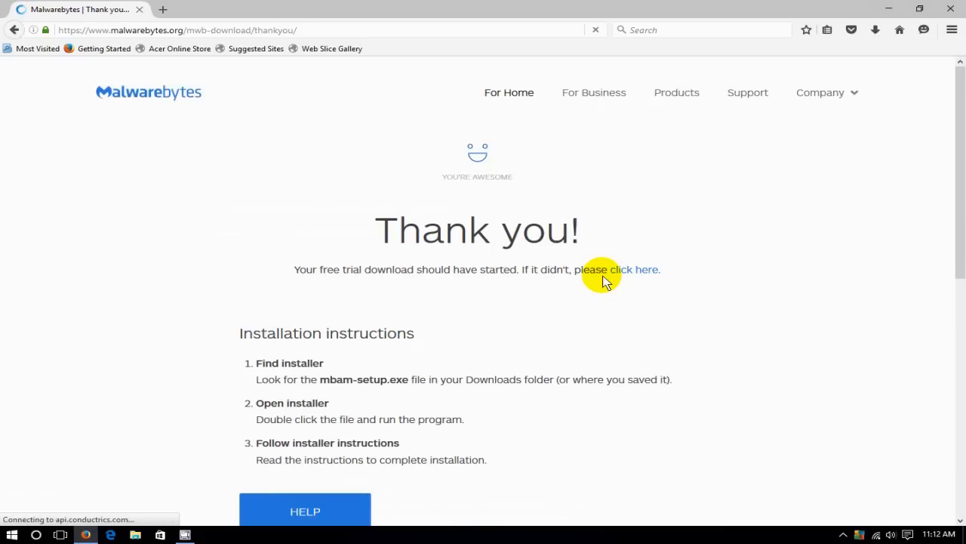
Save mbam-setup-2.2.1.1043.exe (21.8 MB) to disk.
click(646, 270)
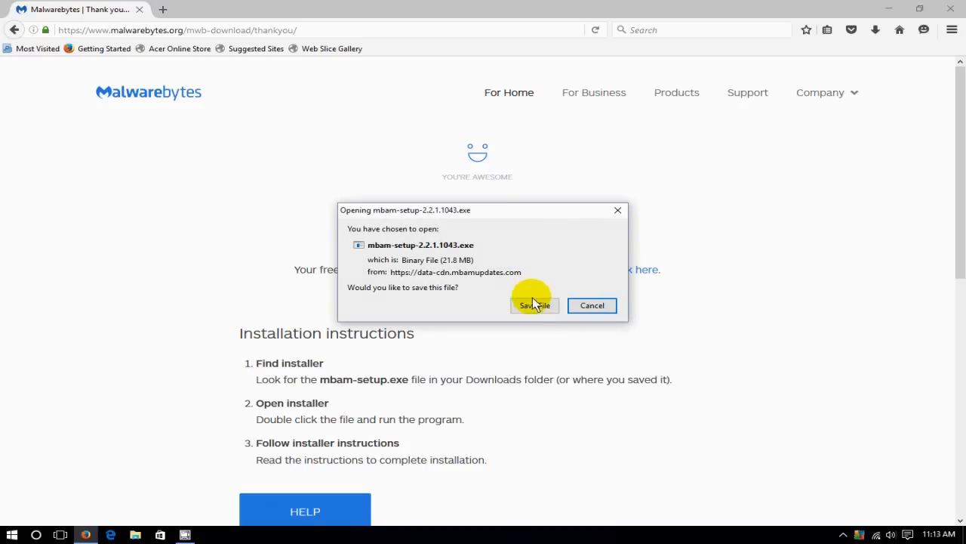
click(535, 305)
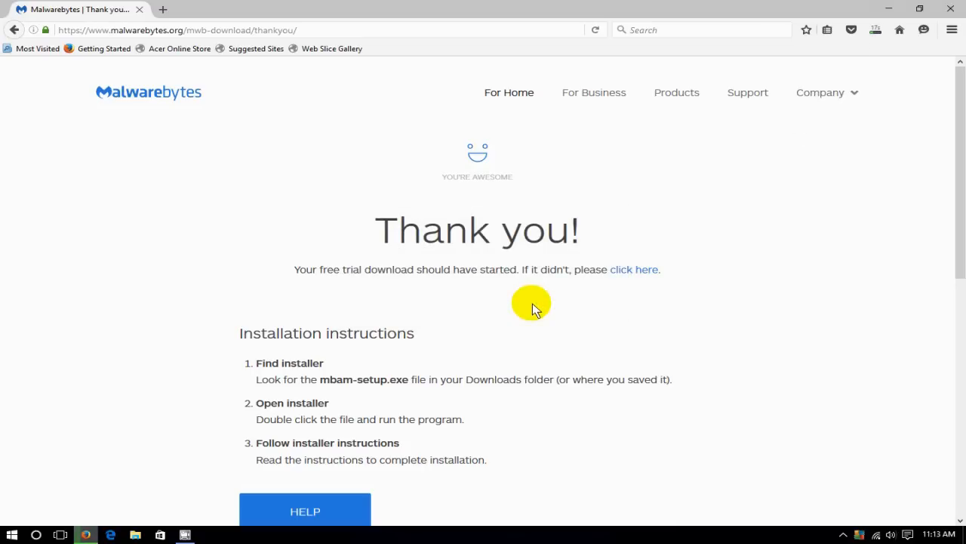
mouse_move(798, 204)
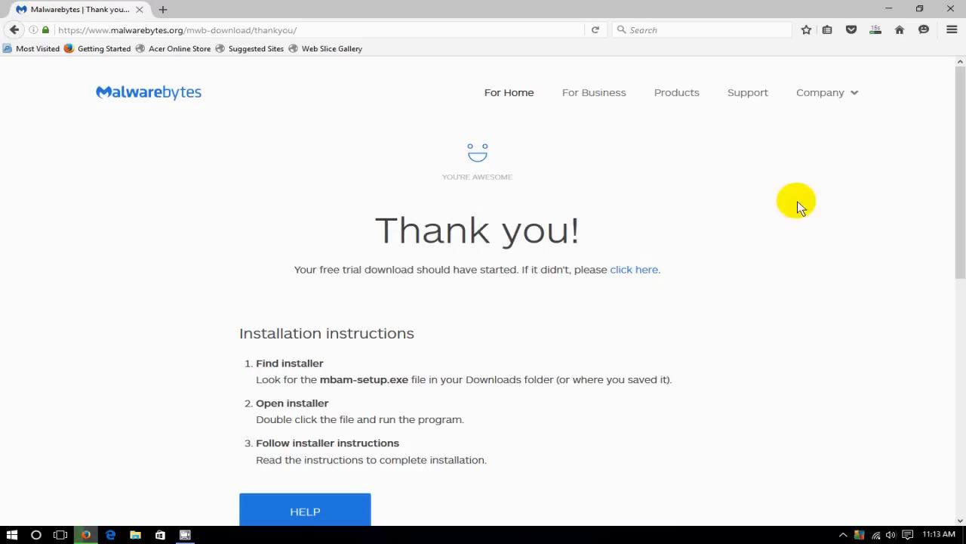
mouse_move(875, 36)
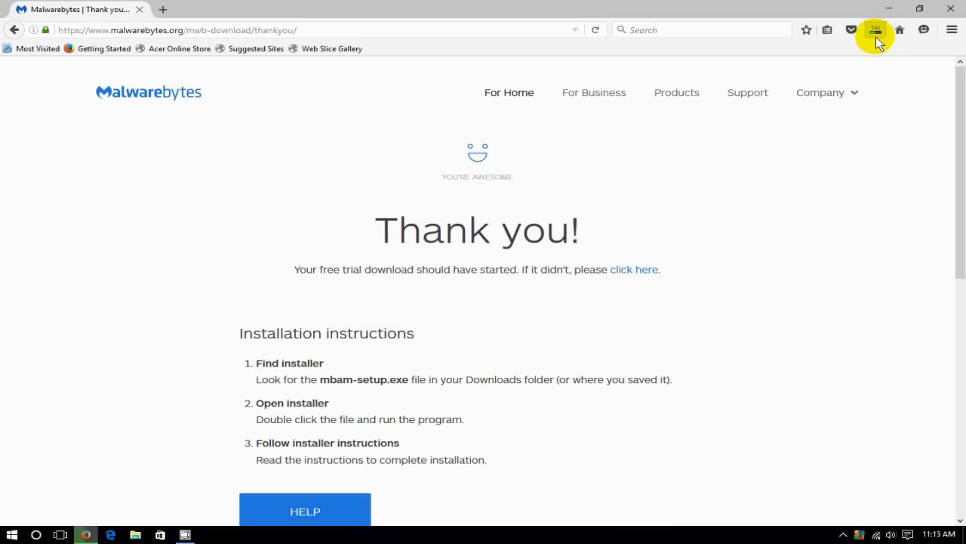
Wait for the 21.8 MB download, then run mbam-setup-2.2.1.1043.exe from the downloads panel.
click(874, 29)
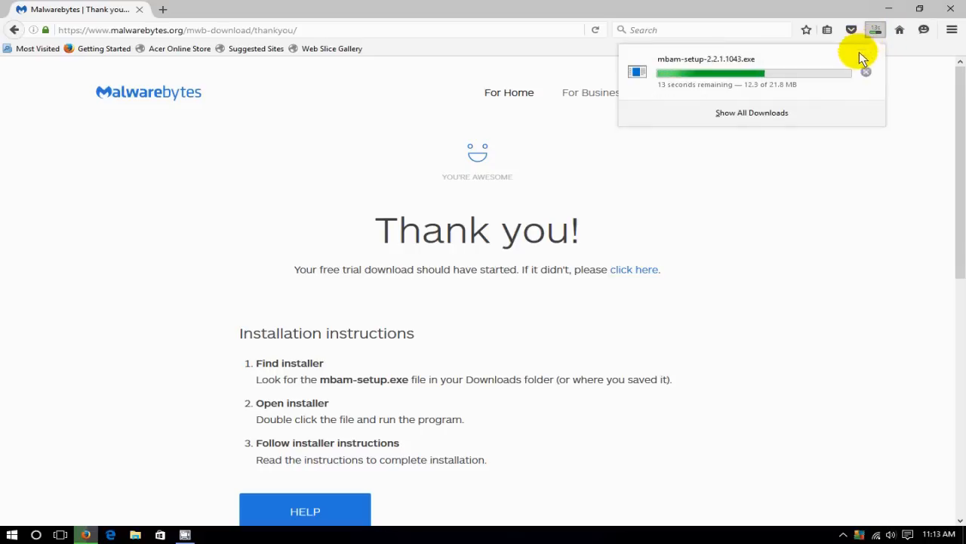
mouse_move(811, 98)
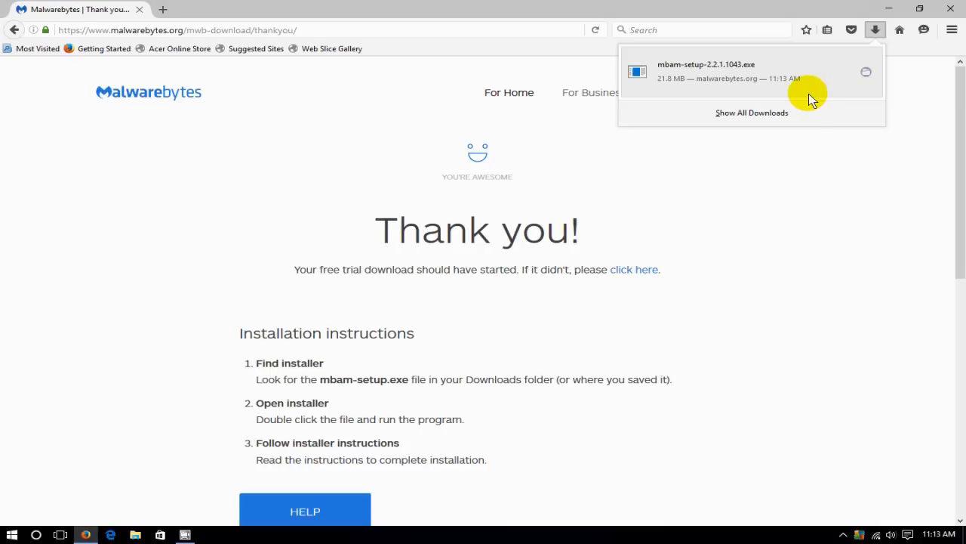
mouse_move(706, 68)
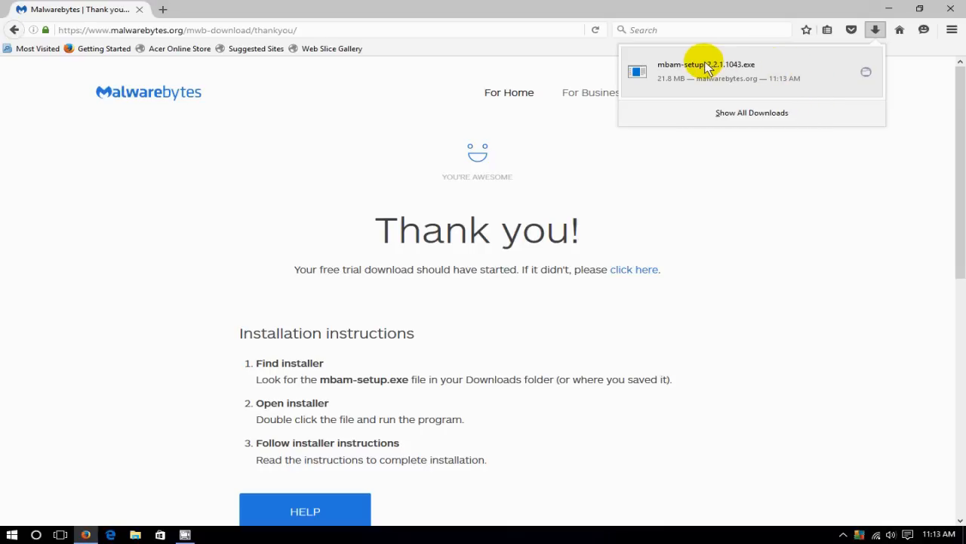
double_click(706, 71)
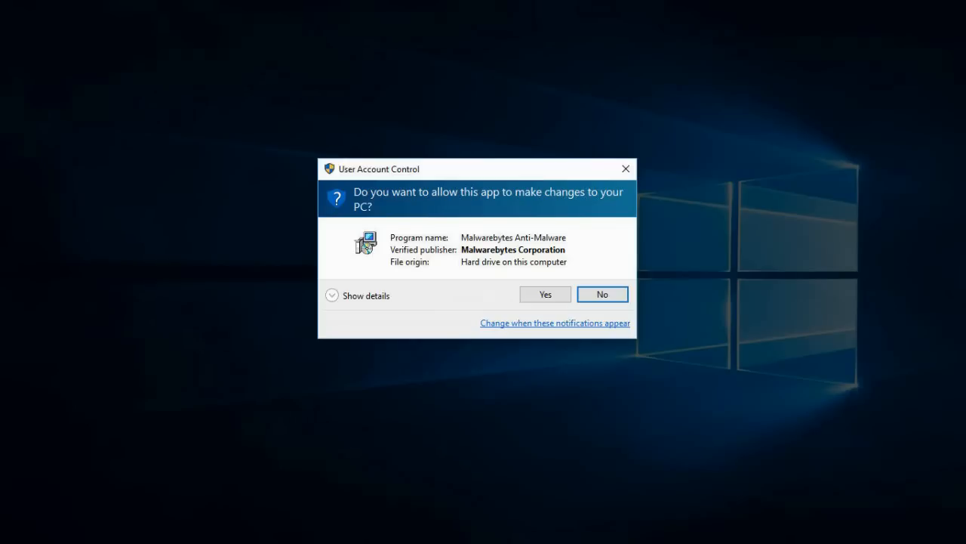
Allow the installer to make changes and confirm English as the setup language.
click(545, 295)
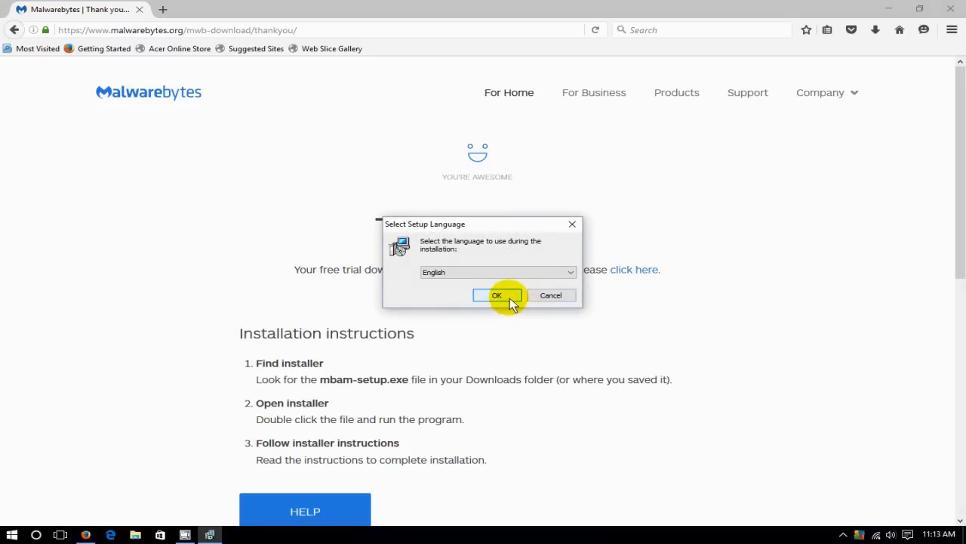
click(496, 294)
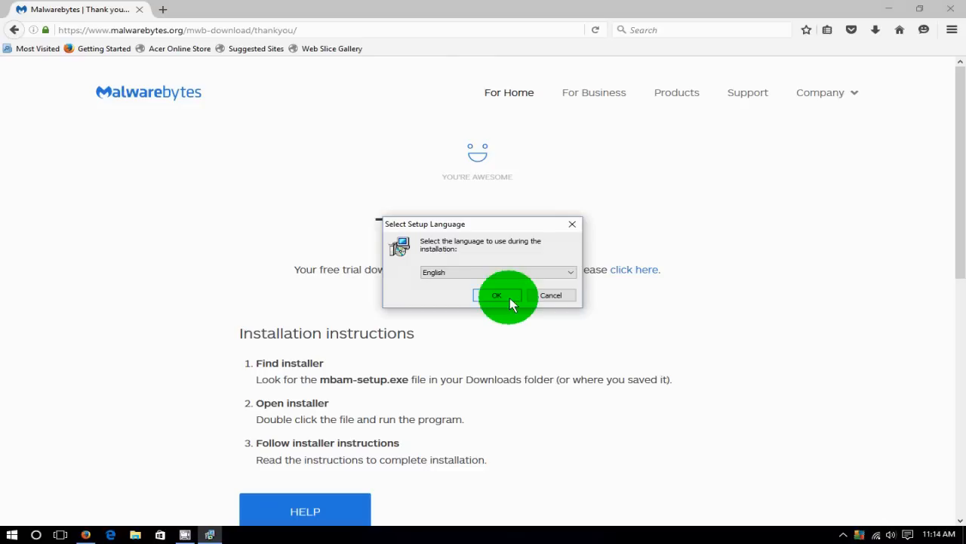
click(496, 295)
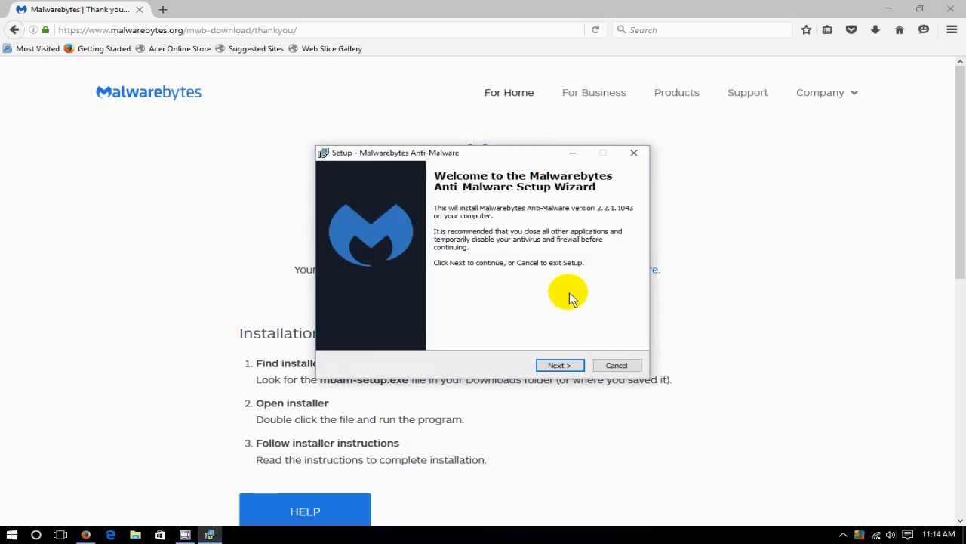
mouse_move(934, 10)
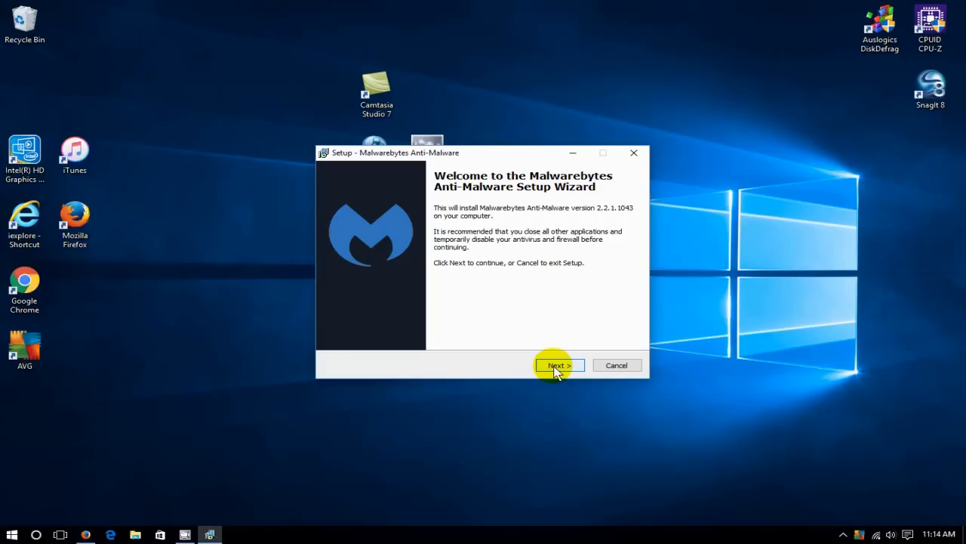
Accept the licence agreement and scroll through the release notes.
click(559, 365)
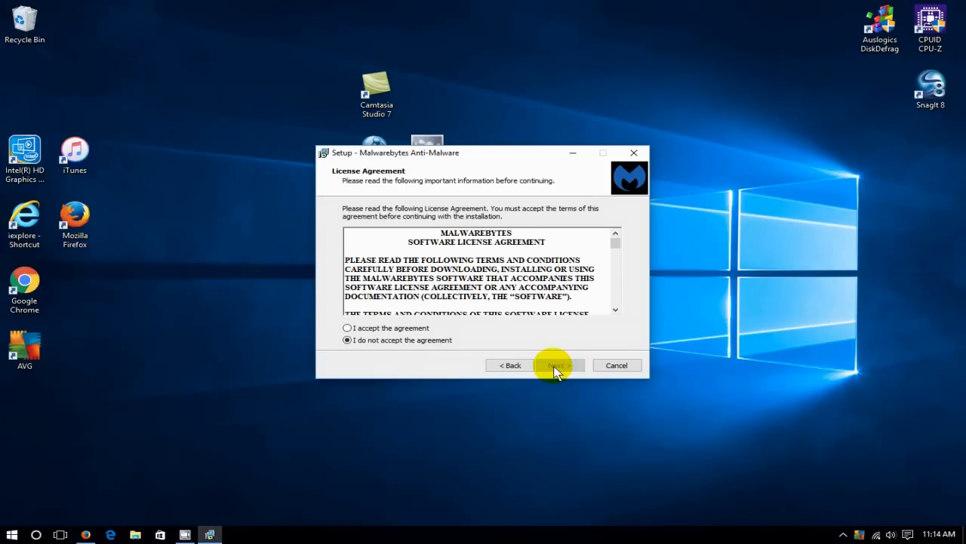
mouse_move(408, 328)
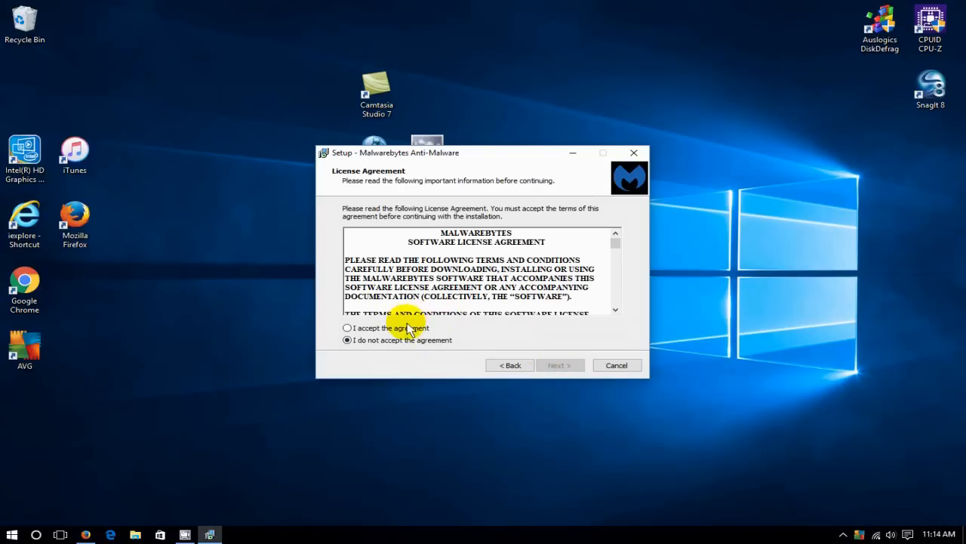
click(347, 327)
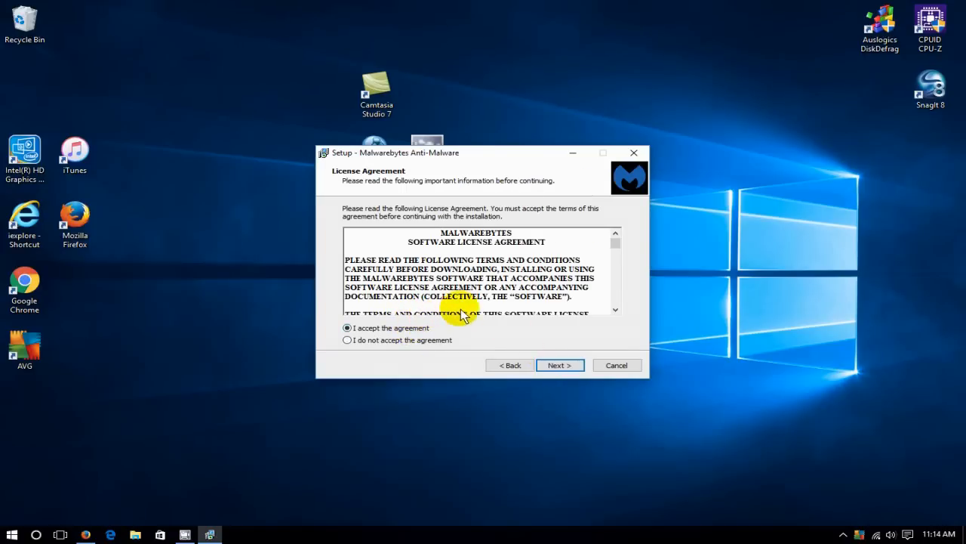
click(559, 365)
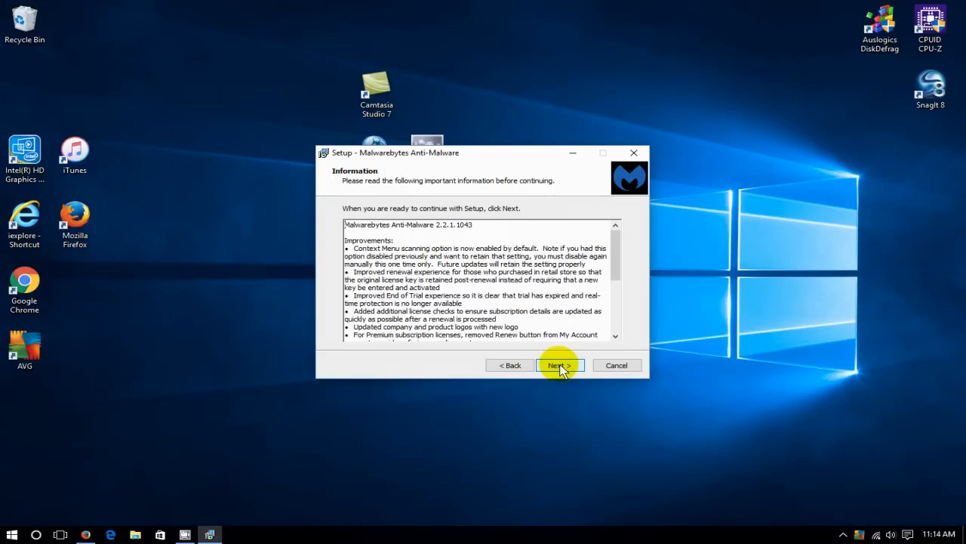
mouse_move(574, 333)
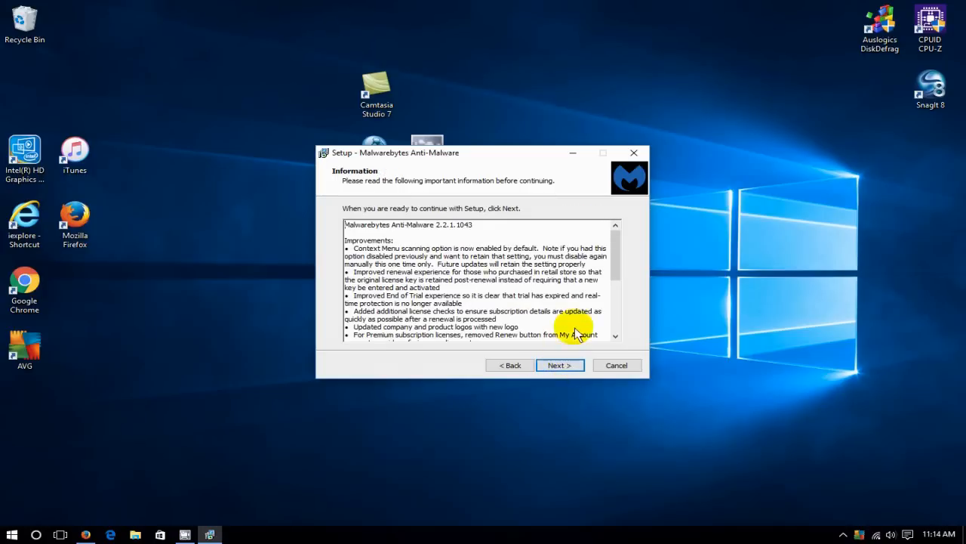
scroll(down, 3)
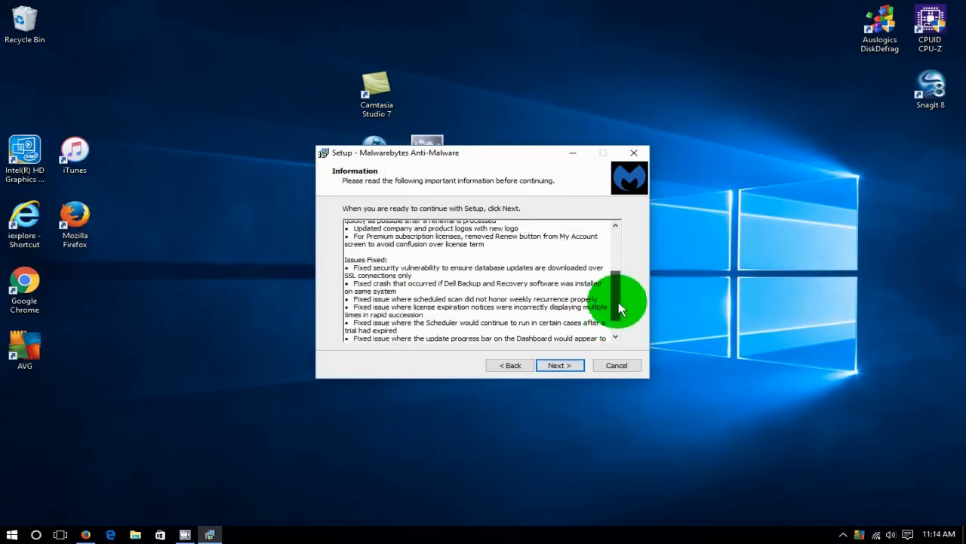
scroll(down, 3)
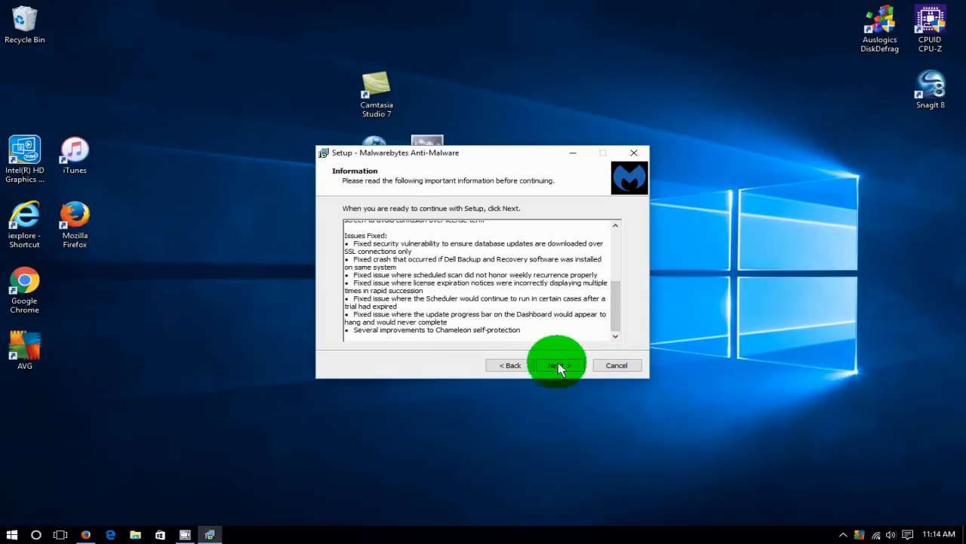
Keep the default install folder, Start Menu folder and desktop icon, then install.
click(557, 365)
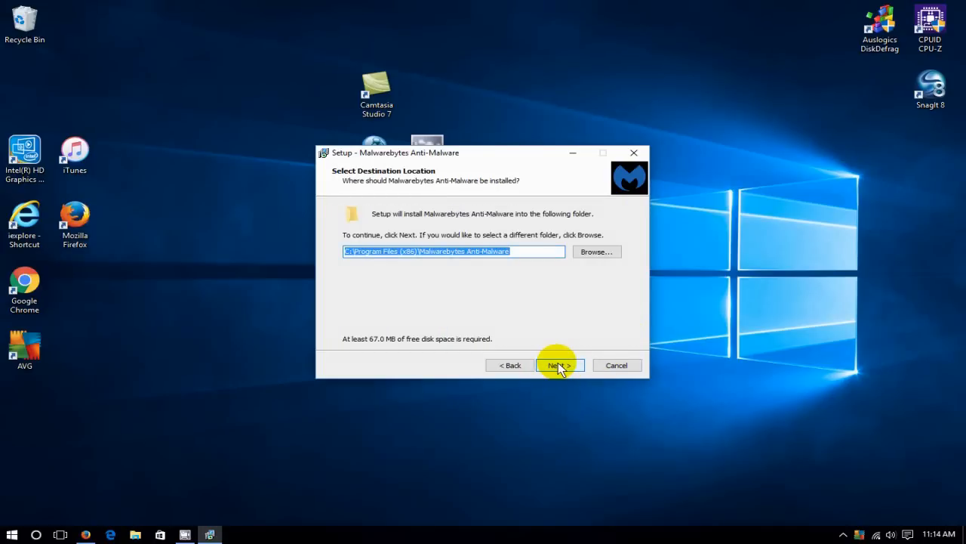
click(557, 365)
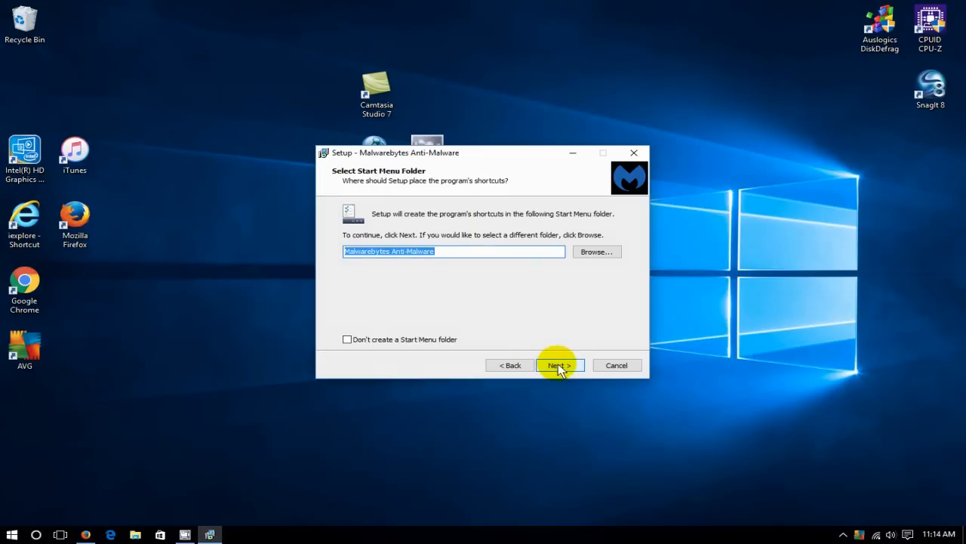
click(559, 364)
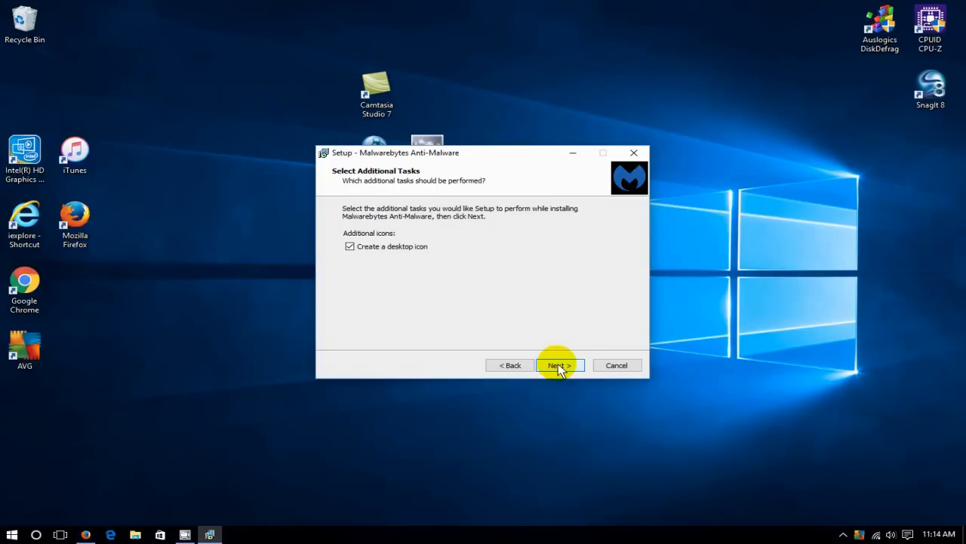
click(557, 364)
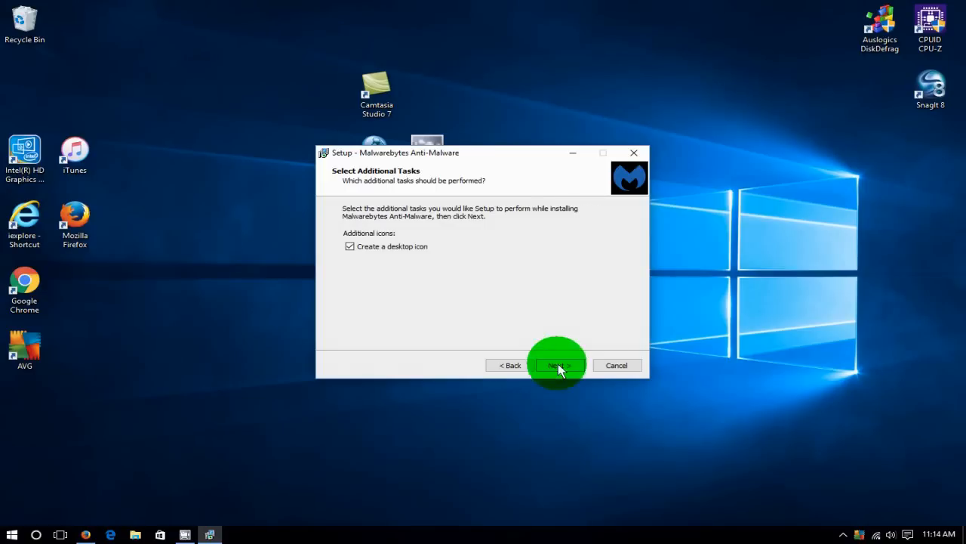
click(558, 365)
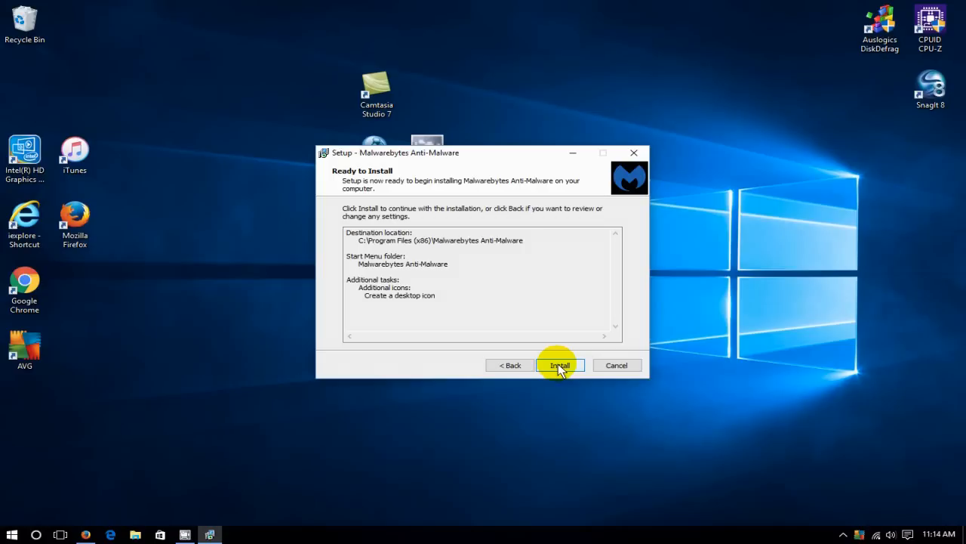
click(560, 365)
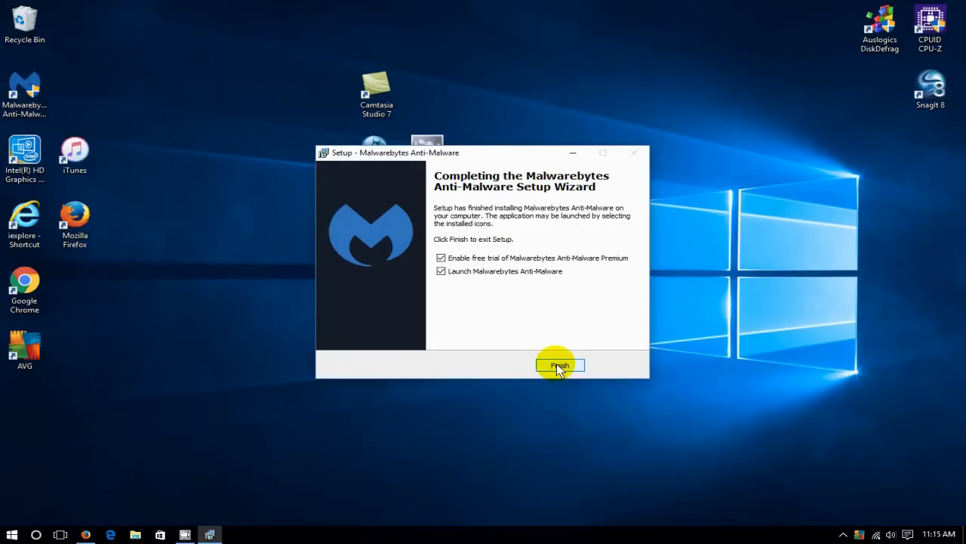
mouse_move(486, 379)
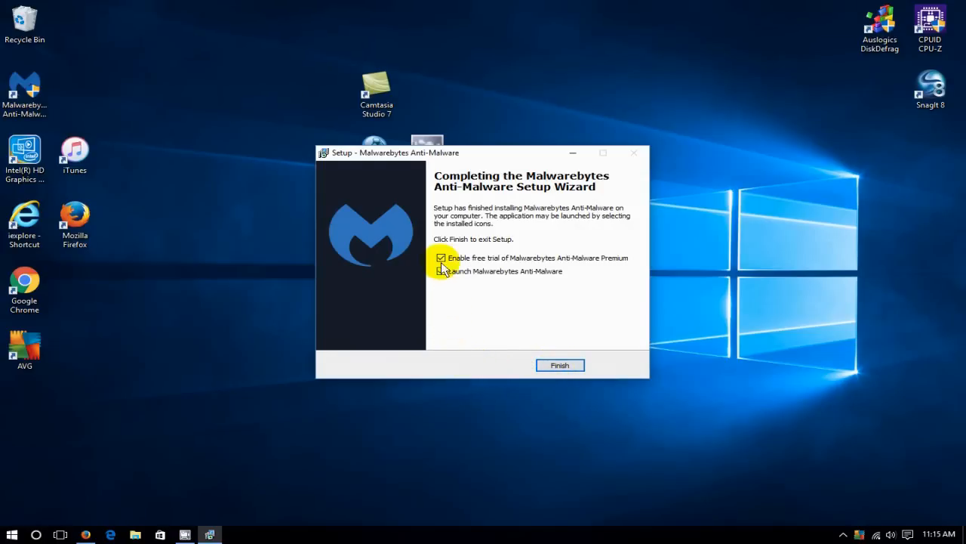
Decline the free Premium trial and finish setup to launch Malwarebytes.
click(441, 258)
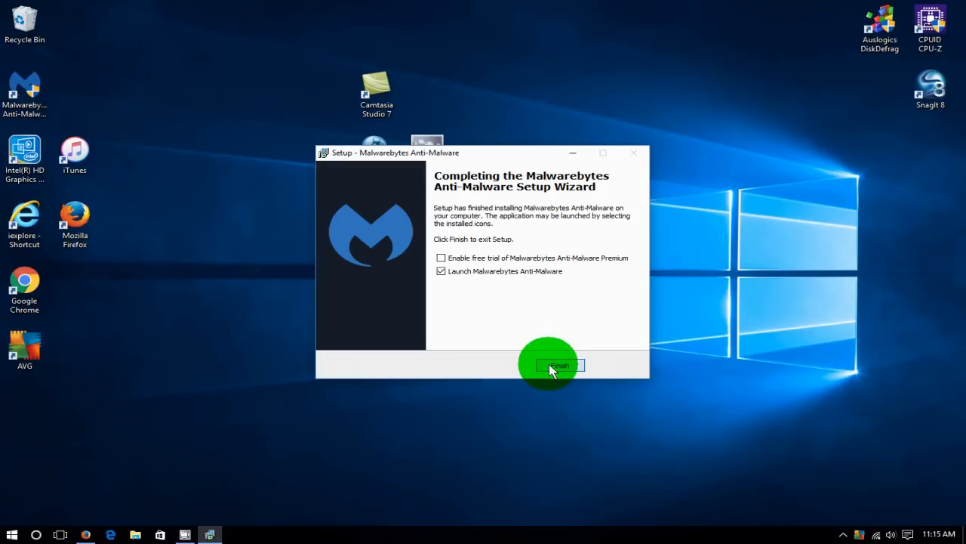
click(558, 365)
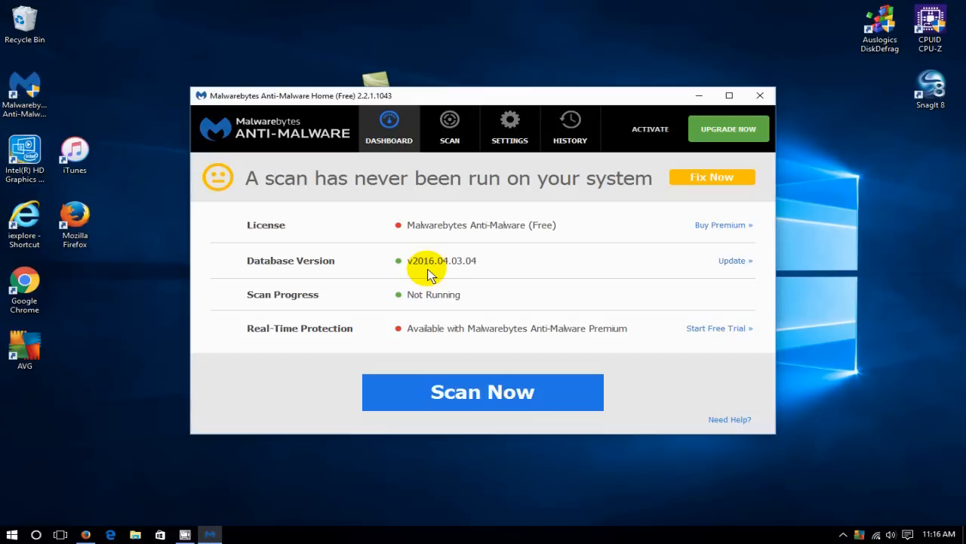
mouse_move(491, 273)
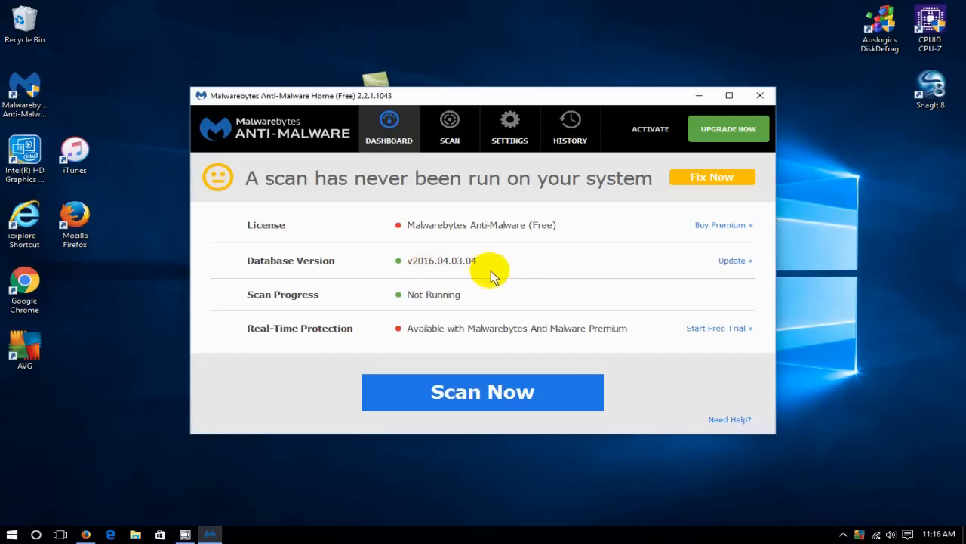
mouse_move(482, 392)
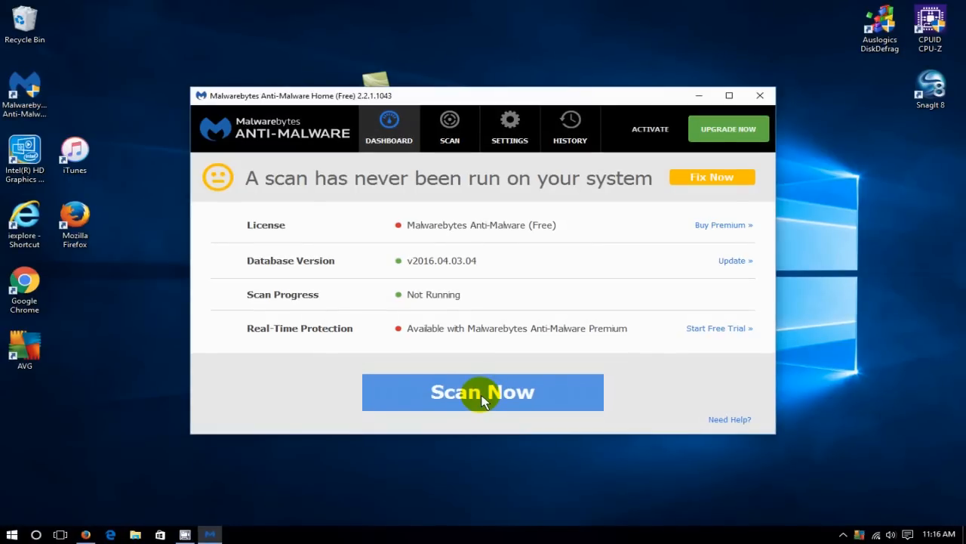
mouse_move(566, 189)
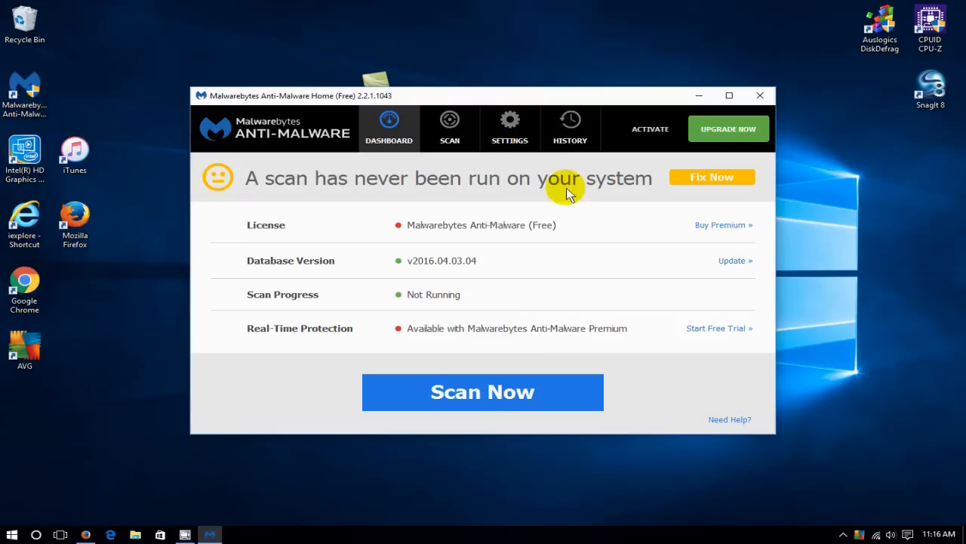
click(510, 129)
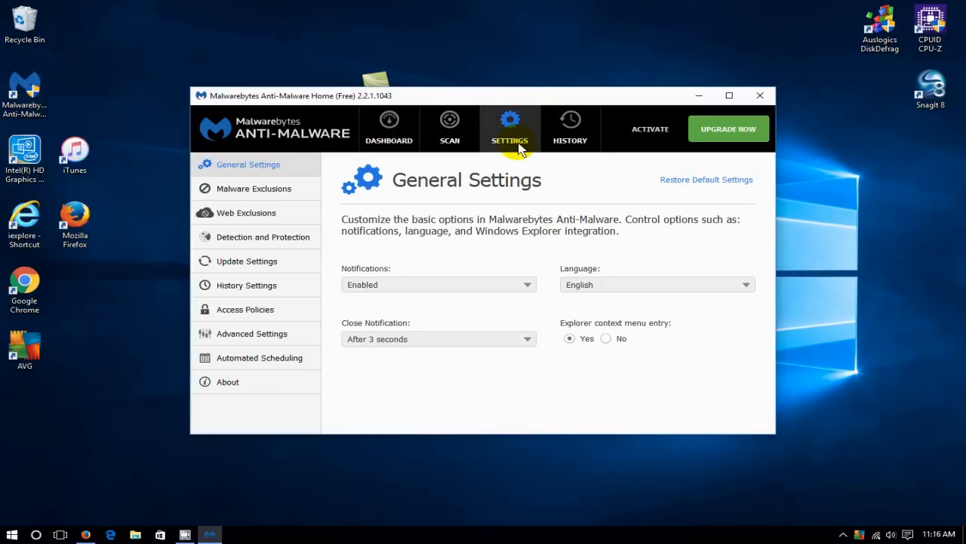
mouse_move(255, 212)
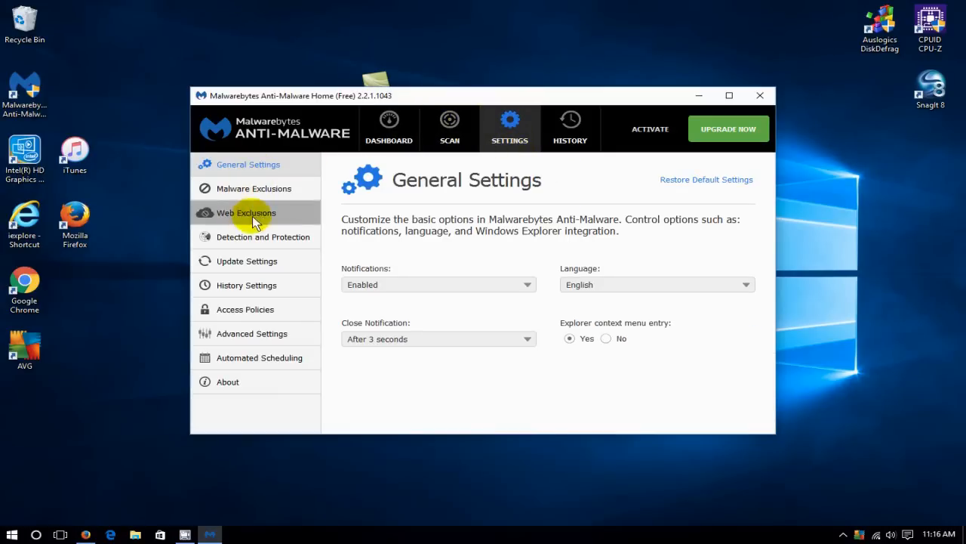
mouse_move(222, 236)
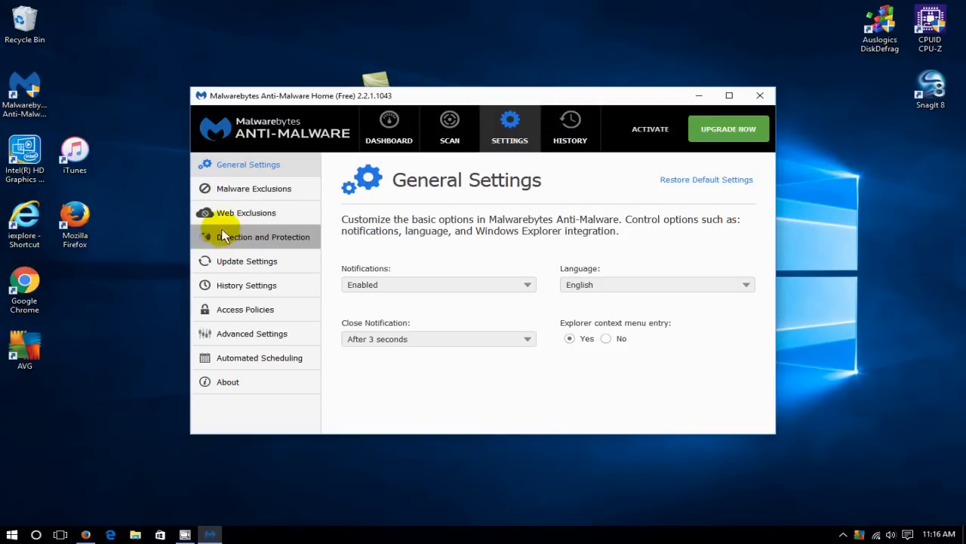
mouse_move(389, 125)
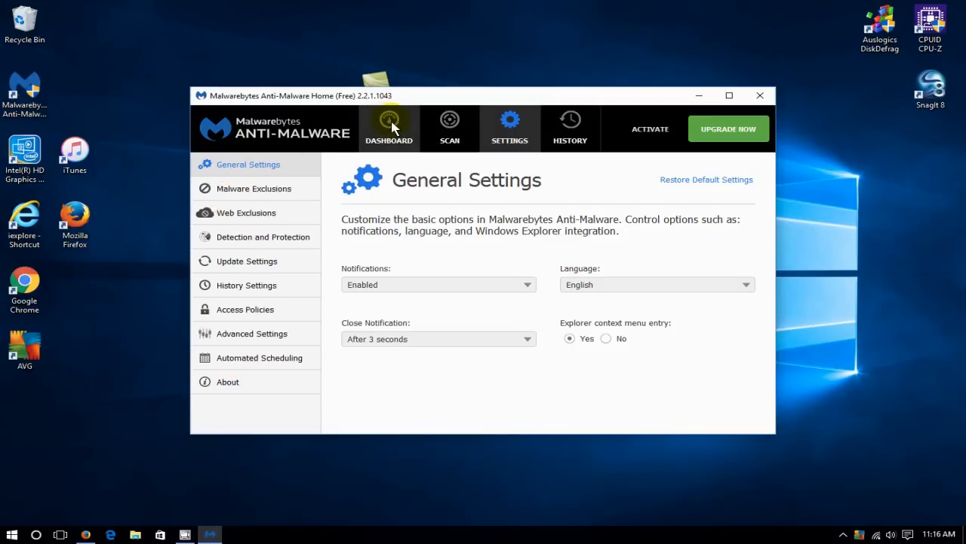
click(389, 129)
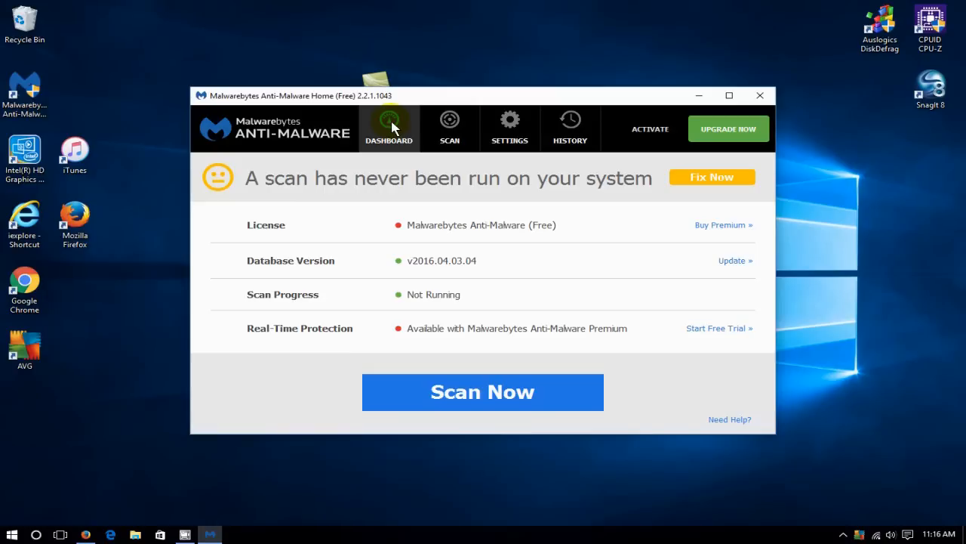
mouse_move(450, 128)
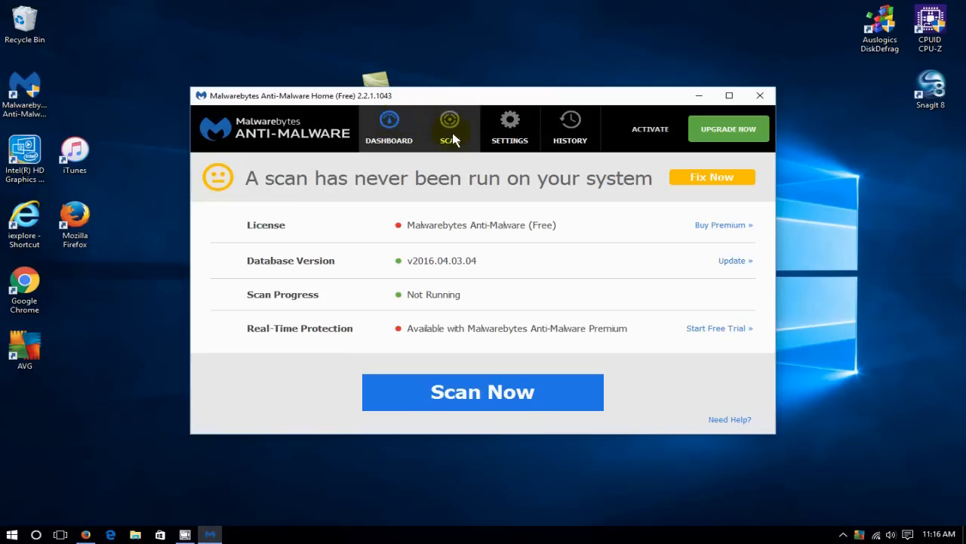
mouse_move(642, 227)
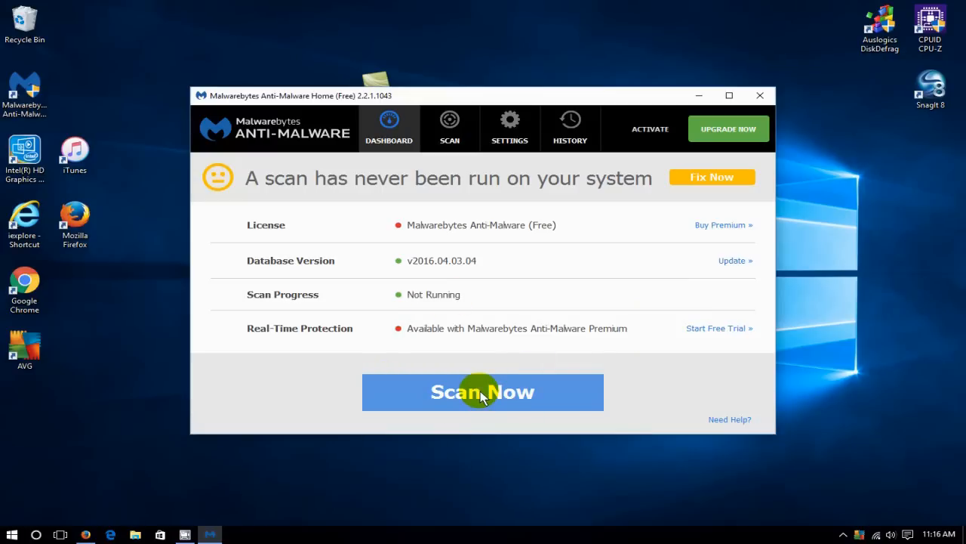
Start a Threat Scan with Scan Now on the Dashboard.
click(482, 392)
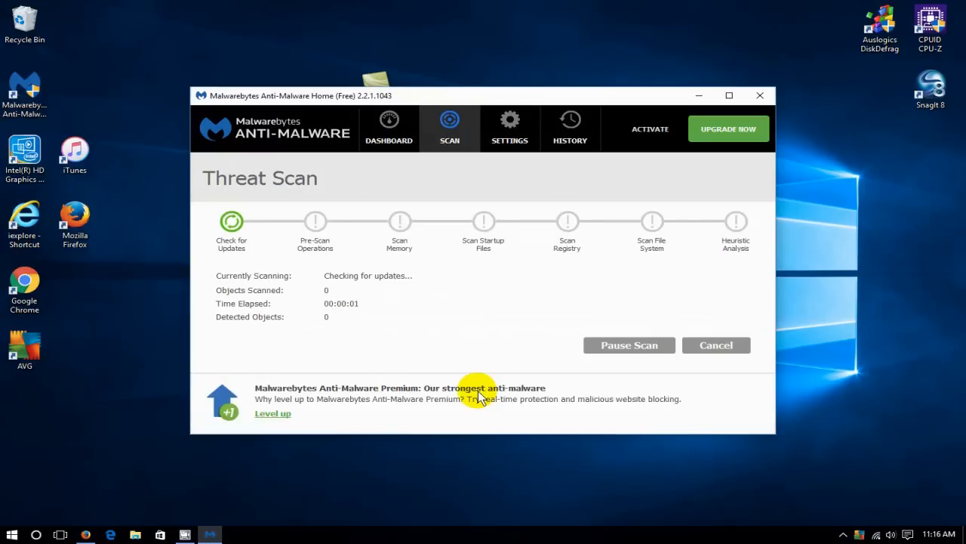
mouse_move(360, 291)
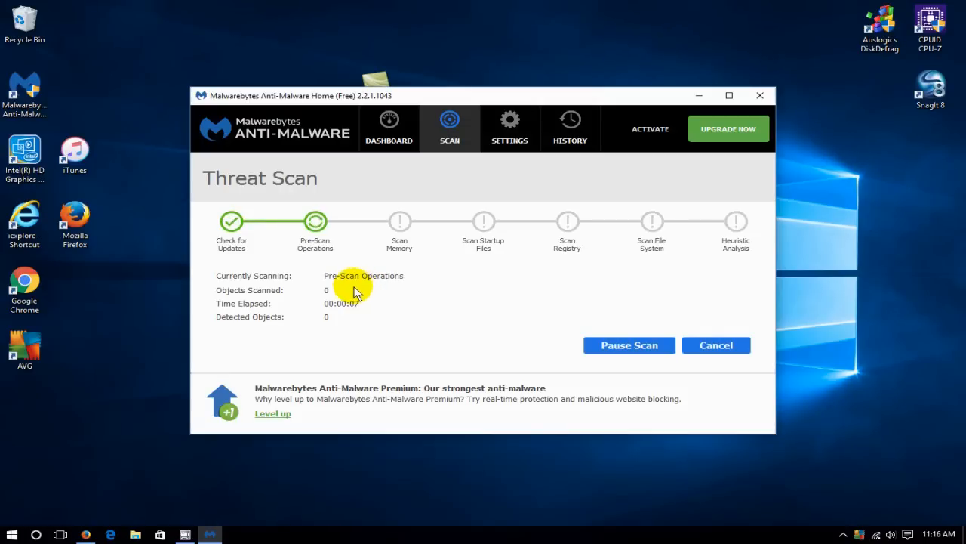
mouse_move(491, 276)
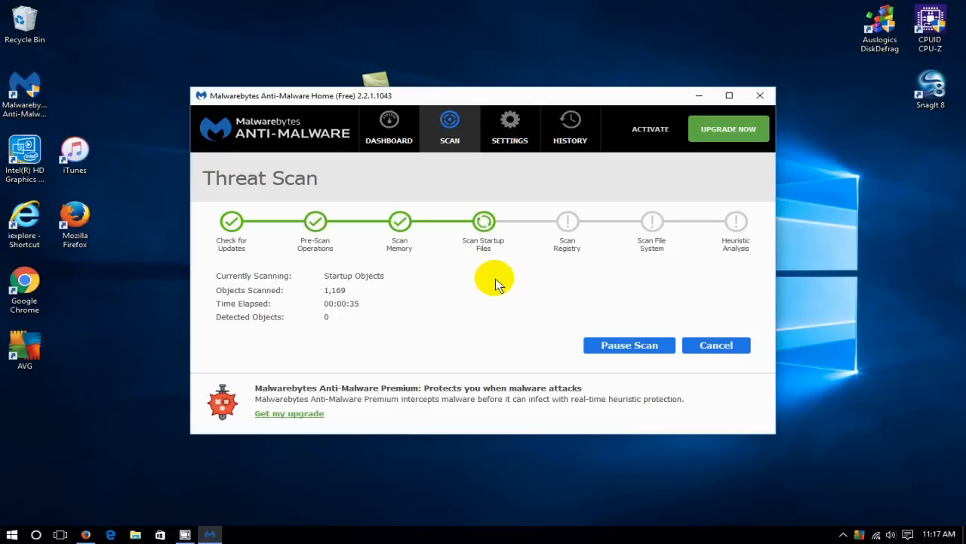
mouse_move(332, 306)
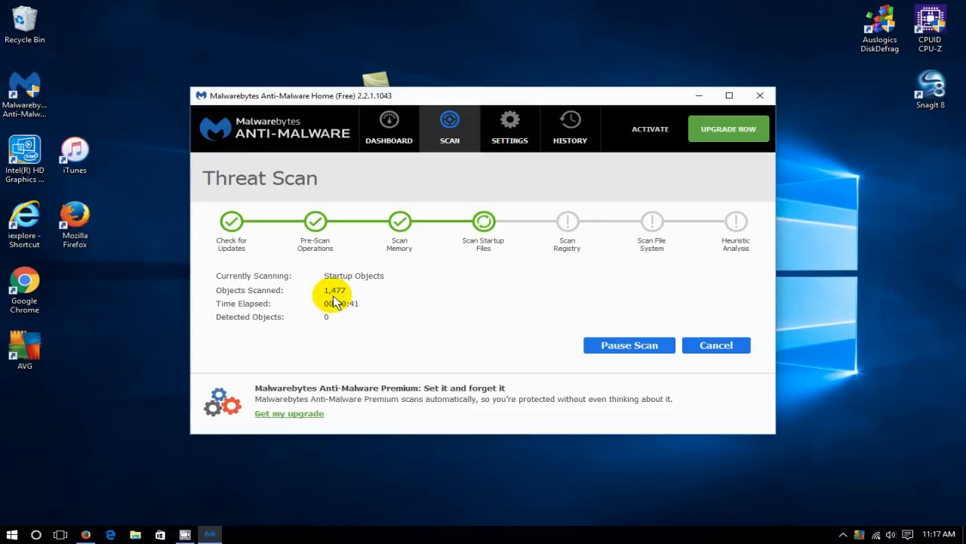
mouse_move(421, 287)
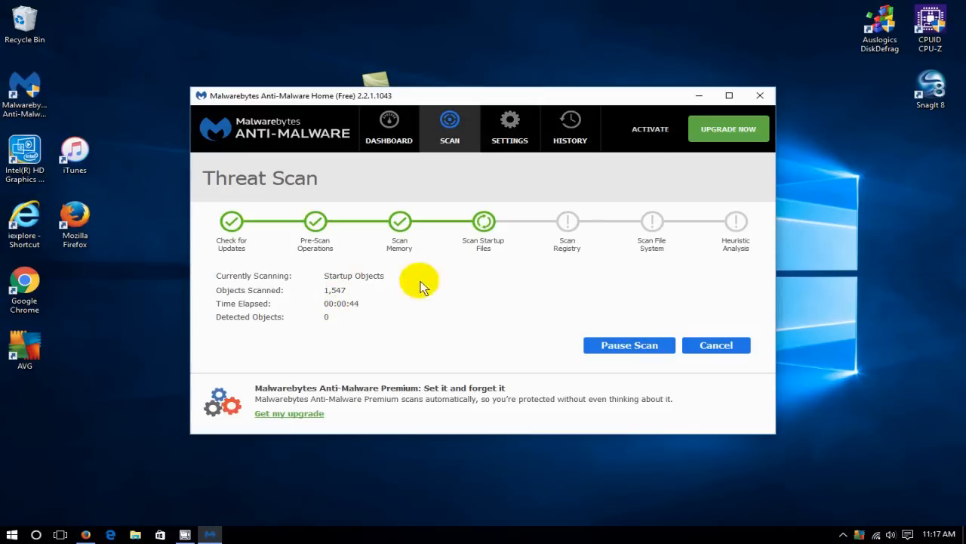
mouse_move(479, 311)
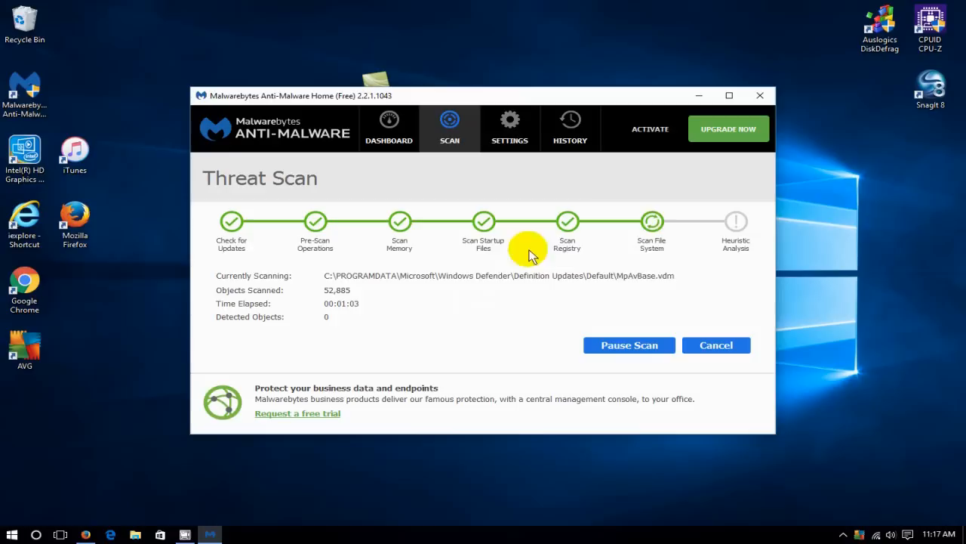
mouse_move(665, 245)
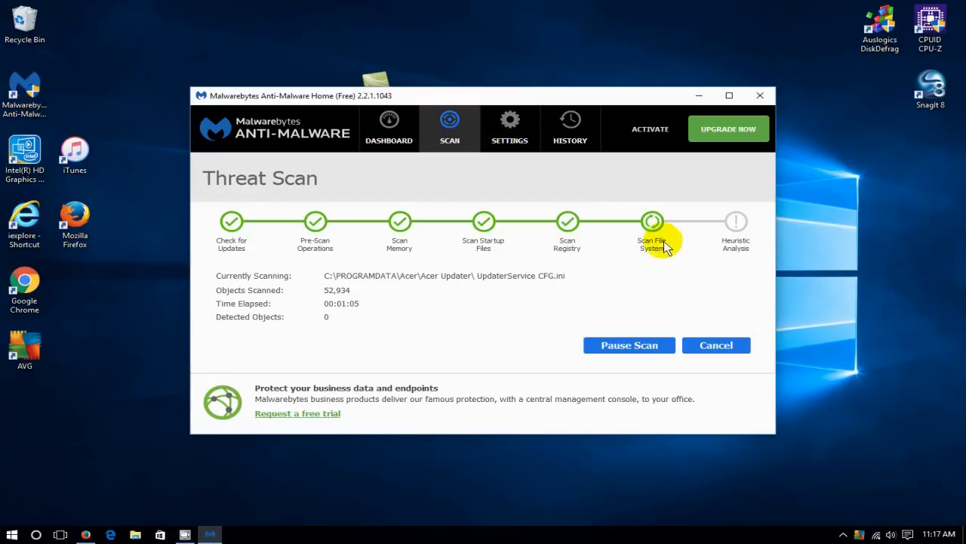
mouse_move(434, 355)
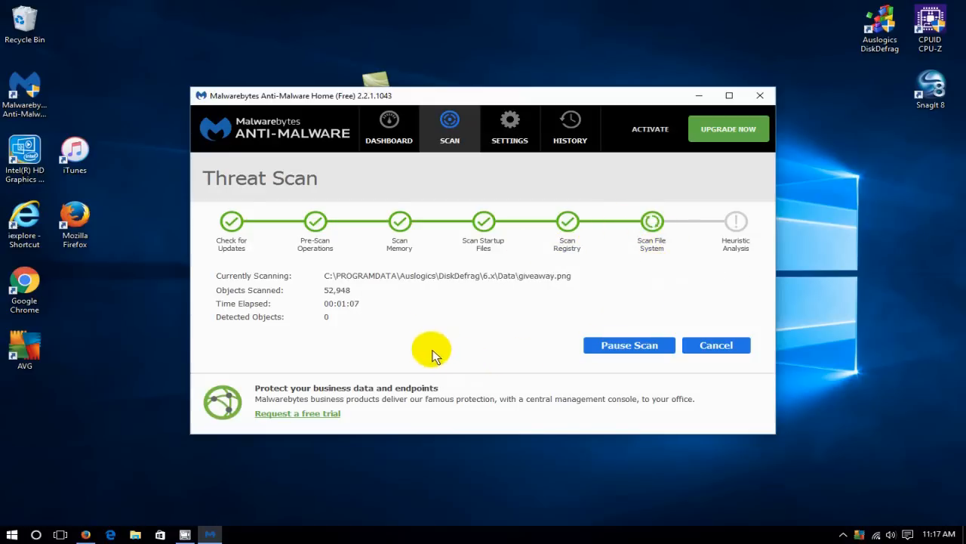
mouse_move(400, 306)
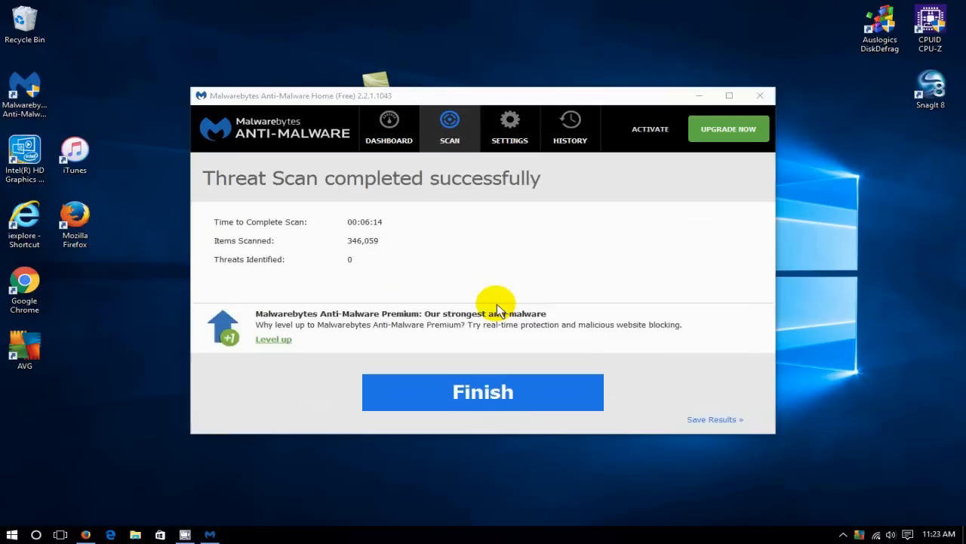
mouse_move(365, 255)
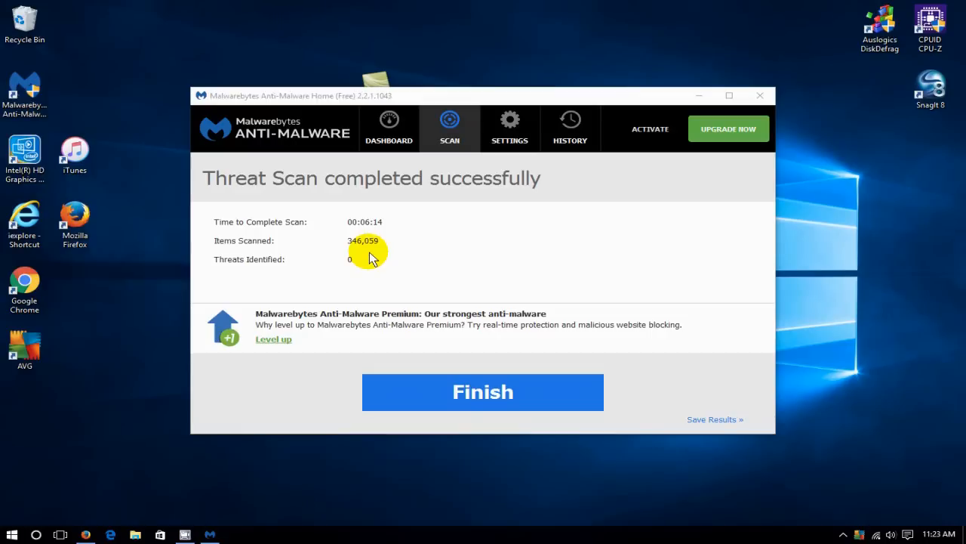
mouse_move(490, 251)
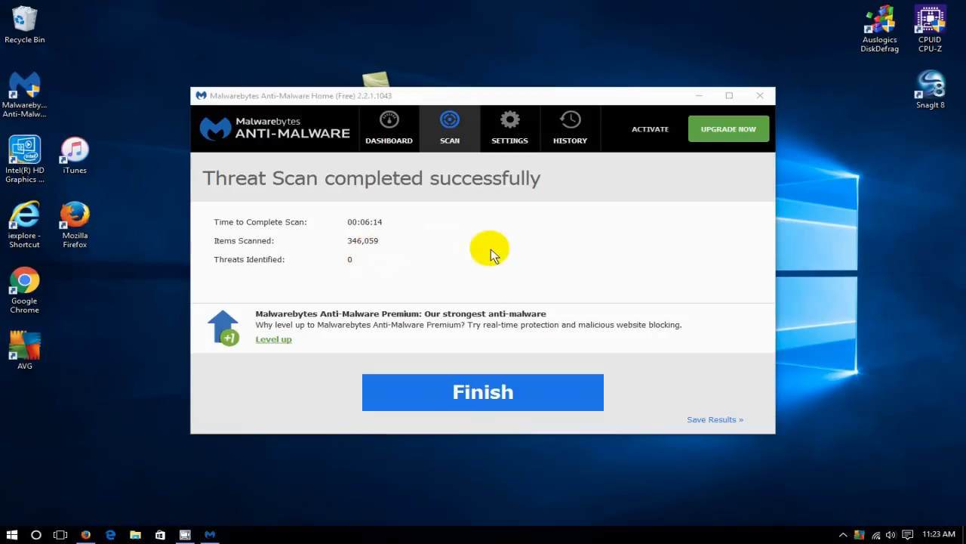
mouse_move(708, 419)
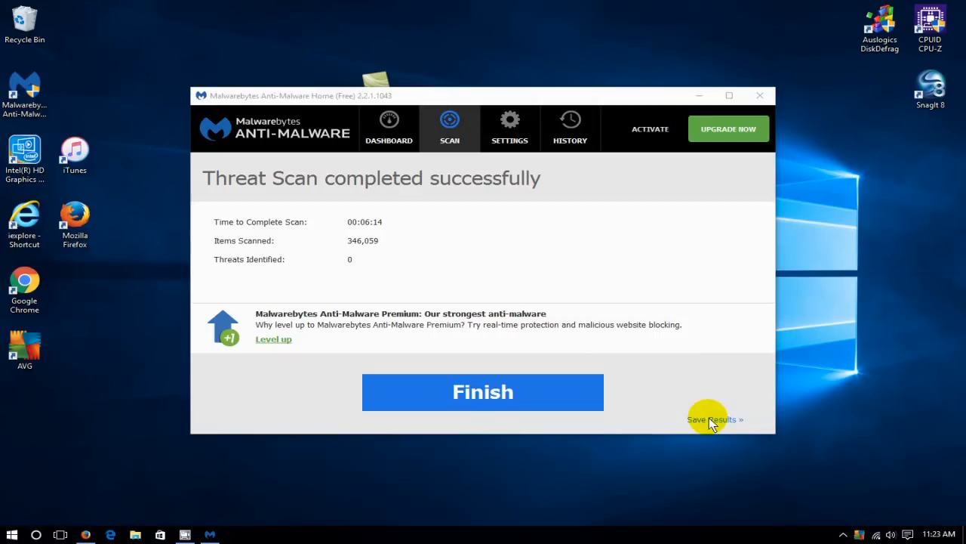
click(711, 419)
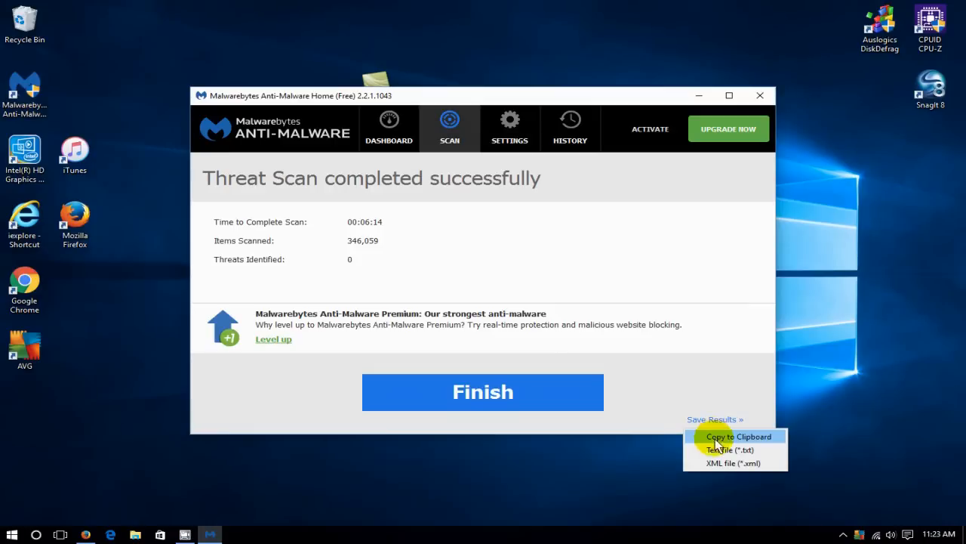
mouse_move(719, 450)
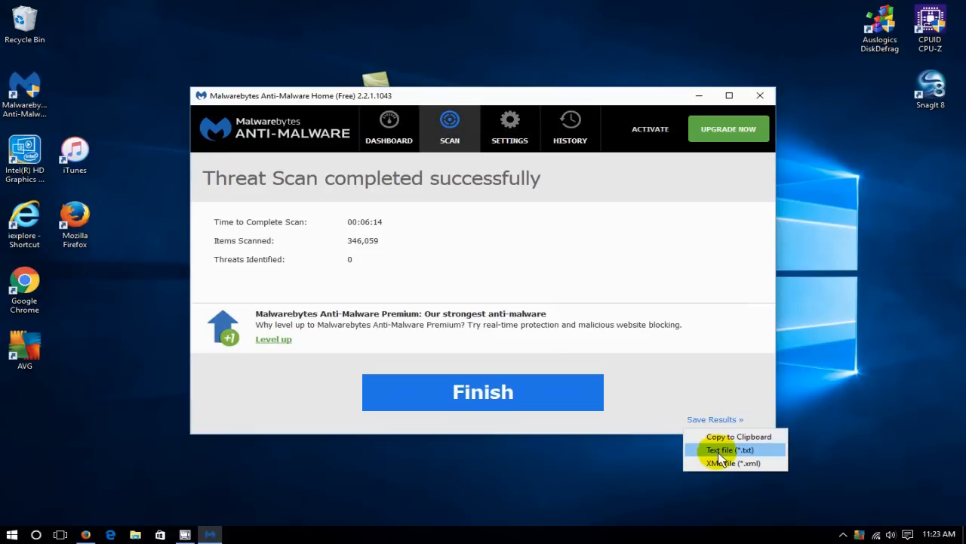
mouse_move(719, 463)
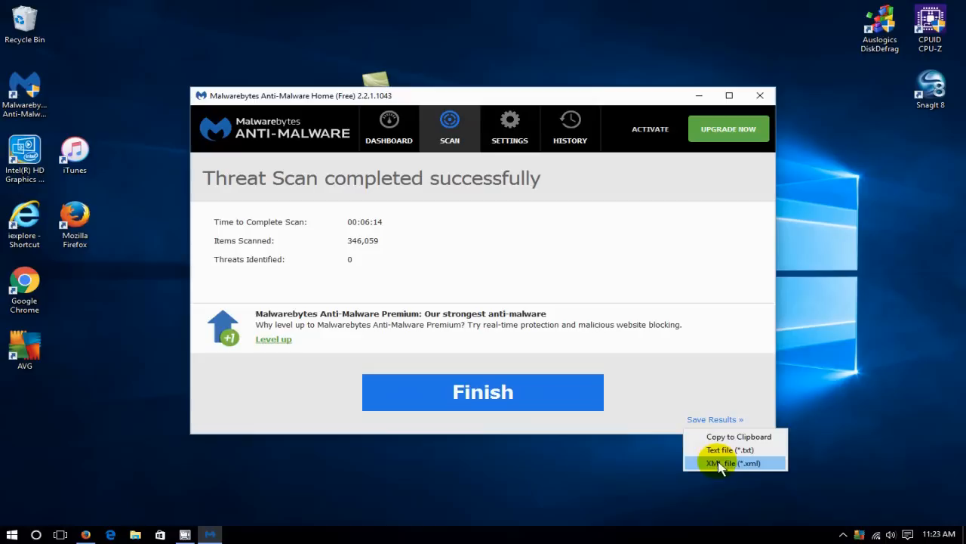
mouse_move(670, 350)
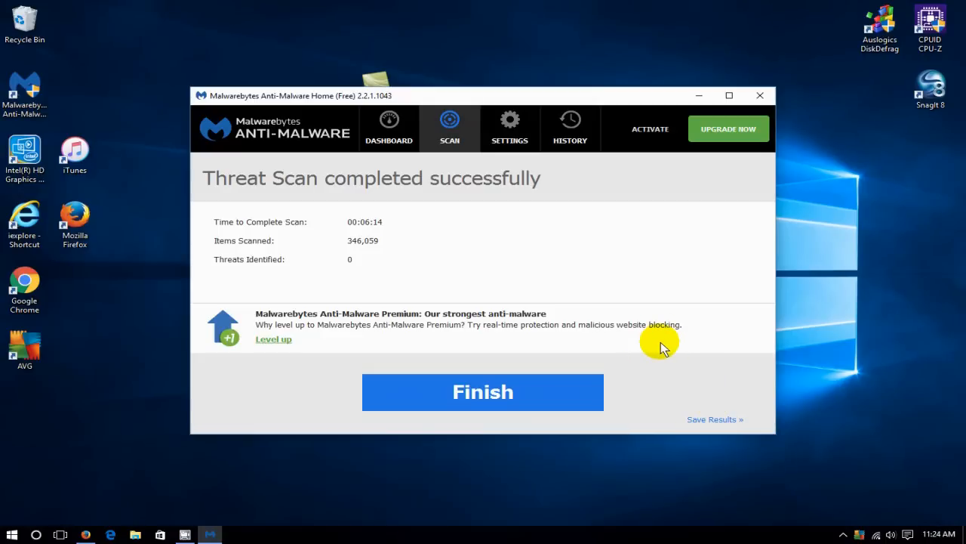
mouse_move(274, 273)
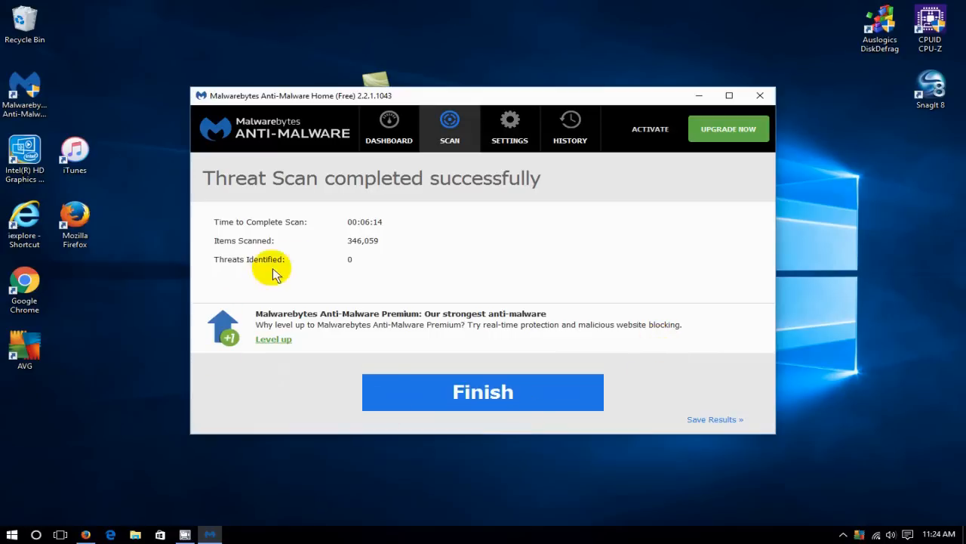
mouse_move(349, 269)
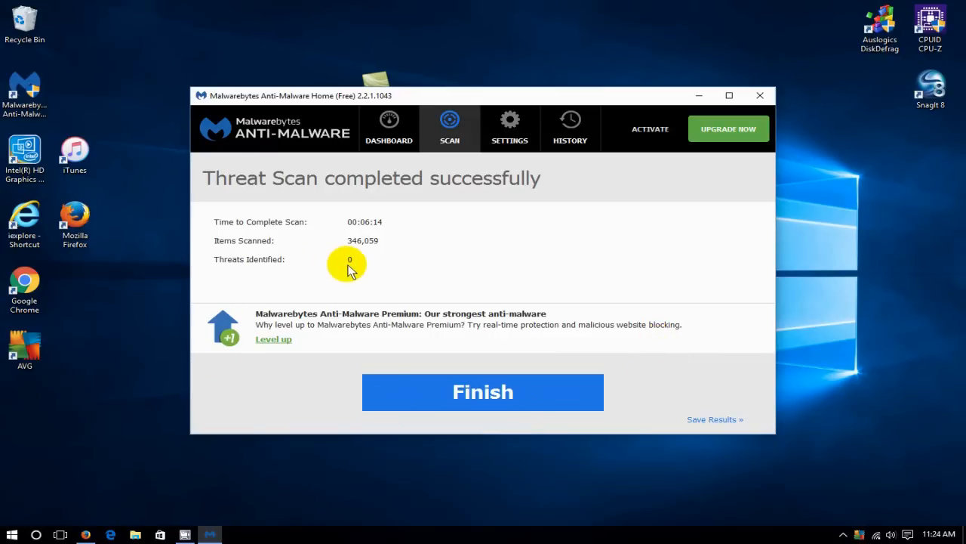
mouse_move(696, 385)
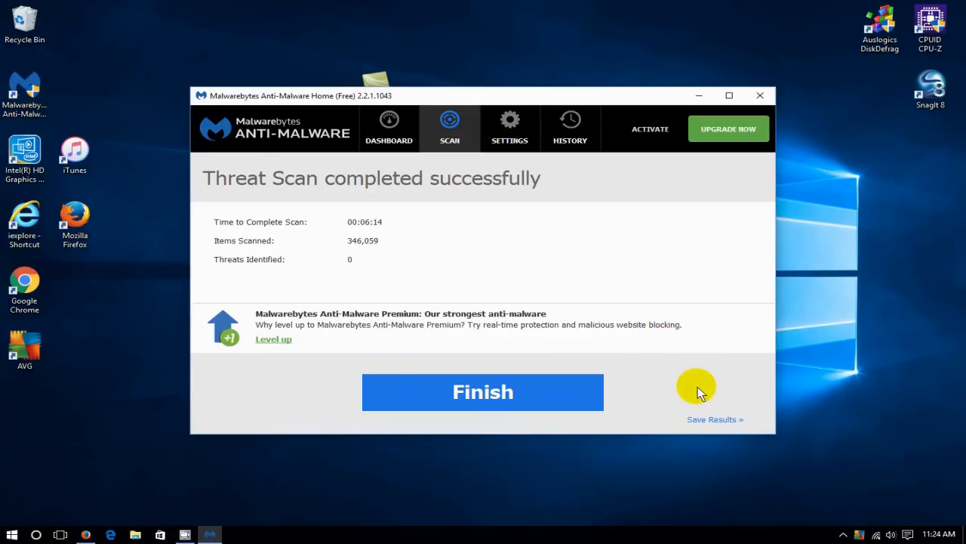
mouse_move(549, 424)
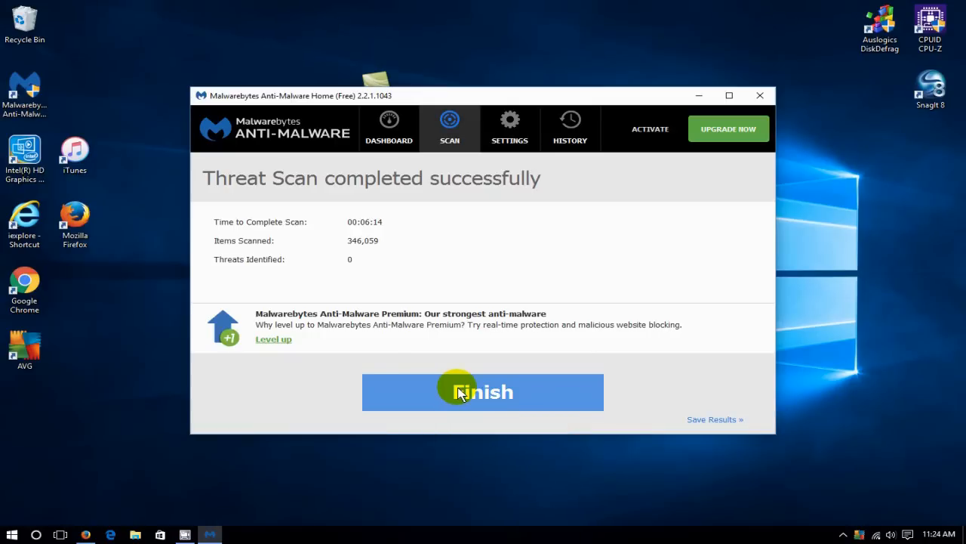
Finish the scan summary and close the Malwarebytes Anti-Malware window.
click(483, 392)
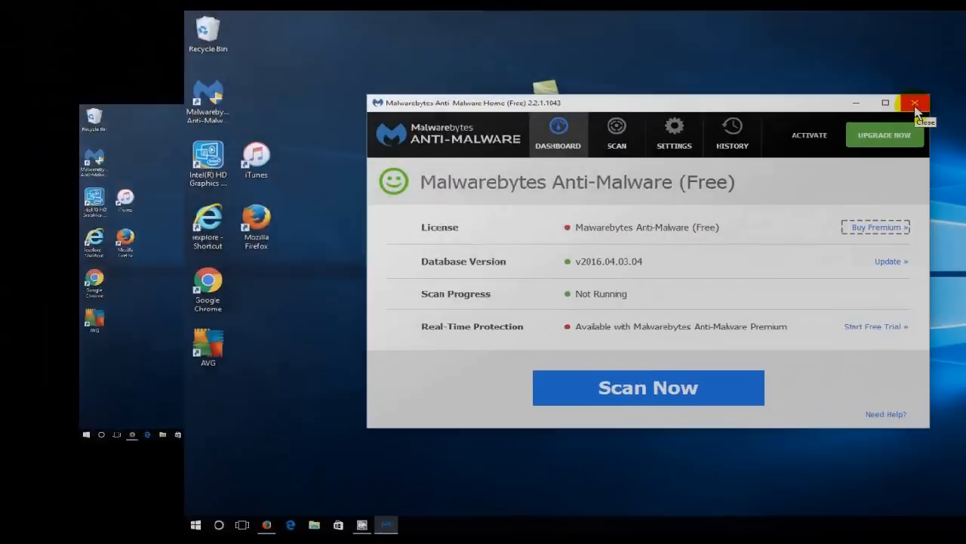
click(916, 103)
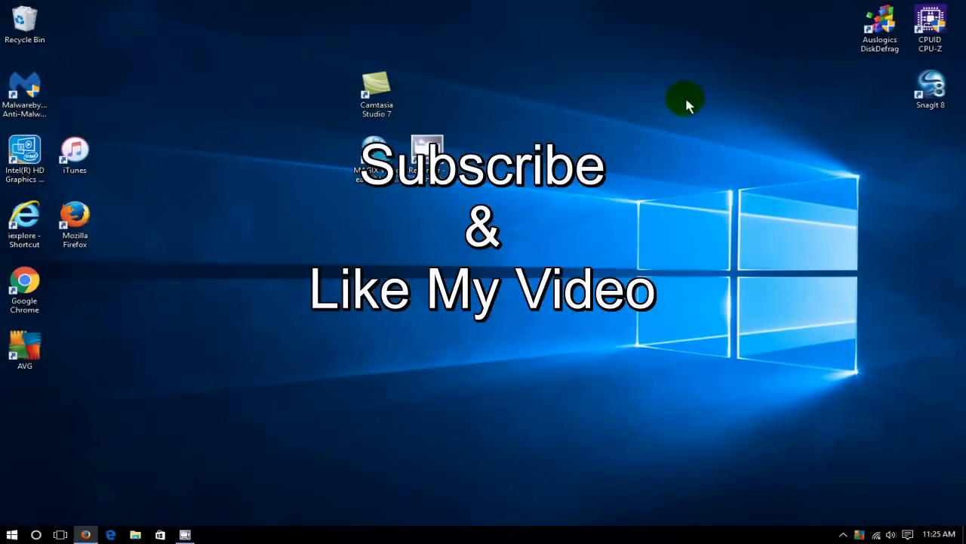